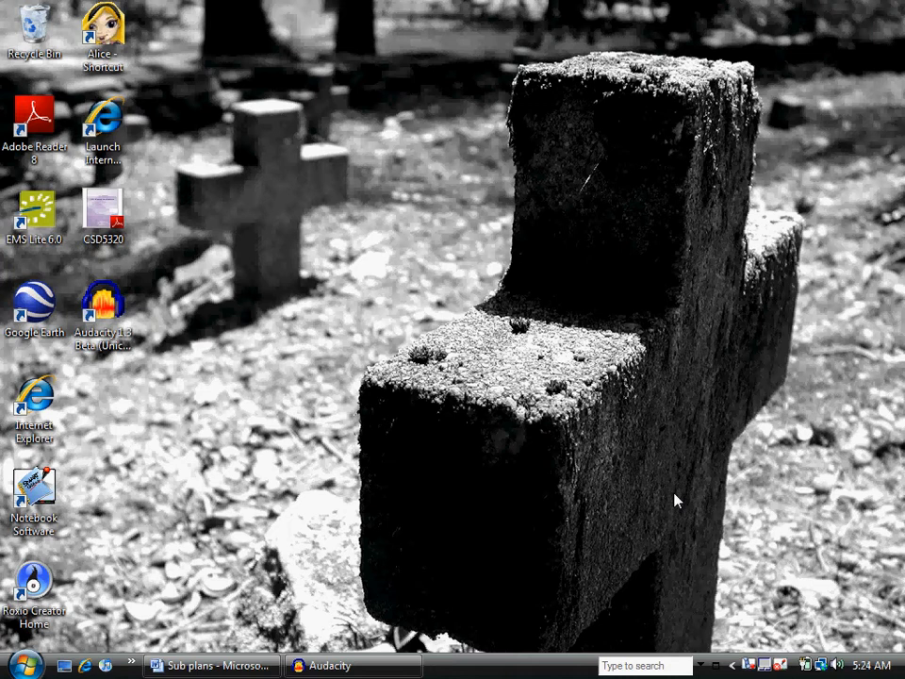
# Step: Launch Audacity from its desktop shortcut into an empty project
pyautogui.click(103, 311)
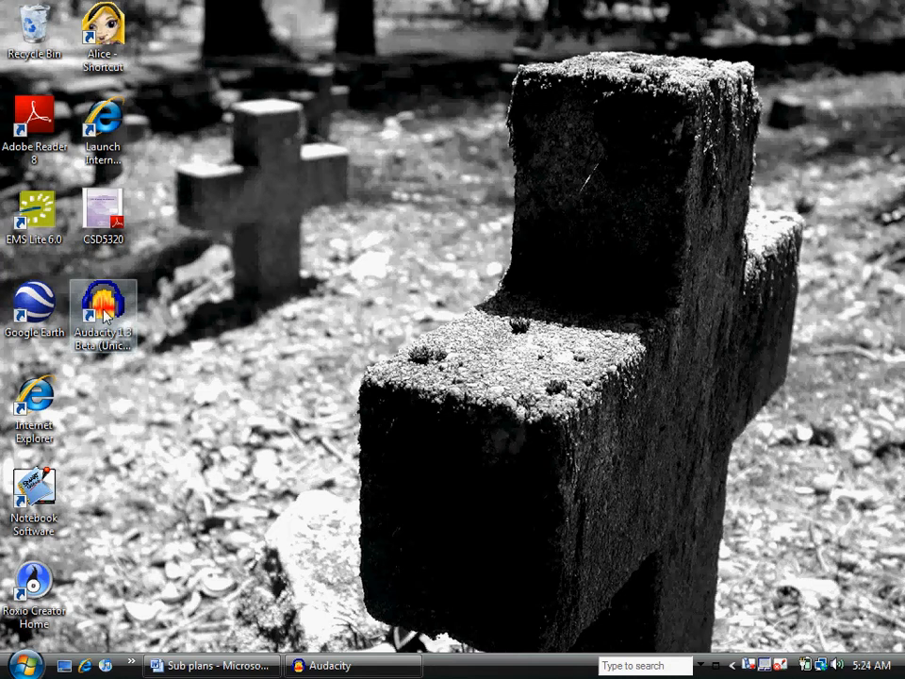
pyautogui.click(355, 665)
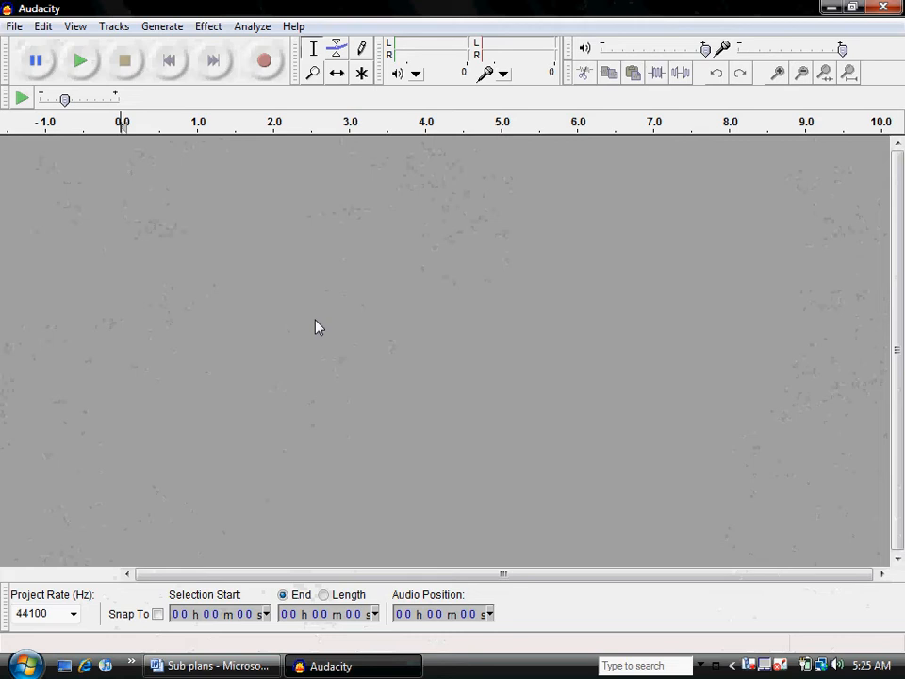
pyautogui.moveTo(405, 227)
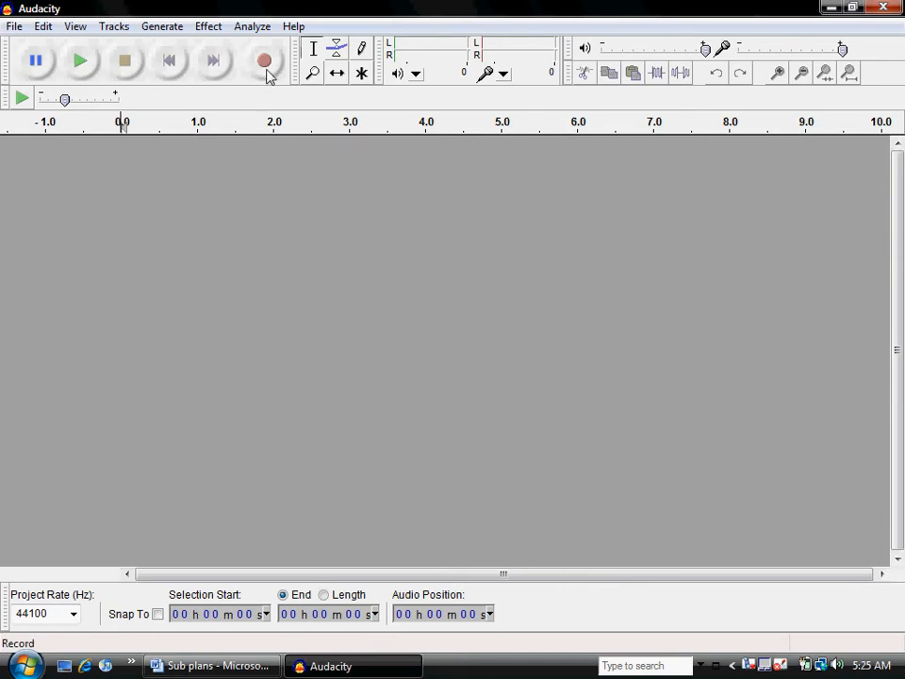
pyautogui.moveTo(263, 61)
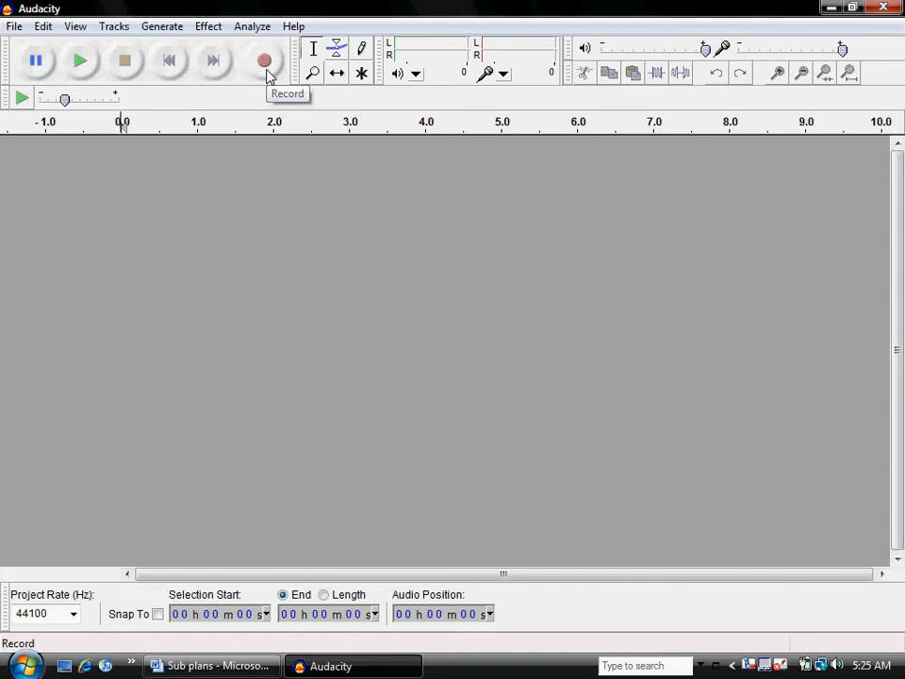
pyautogui.moveTo(304, 181)
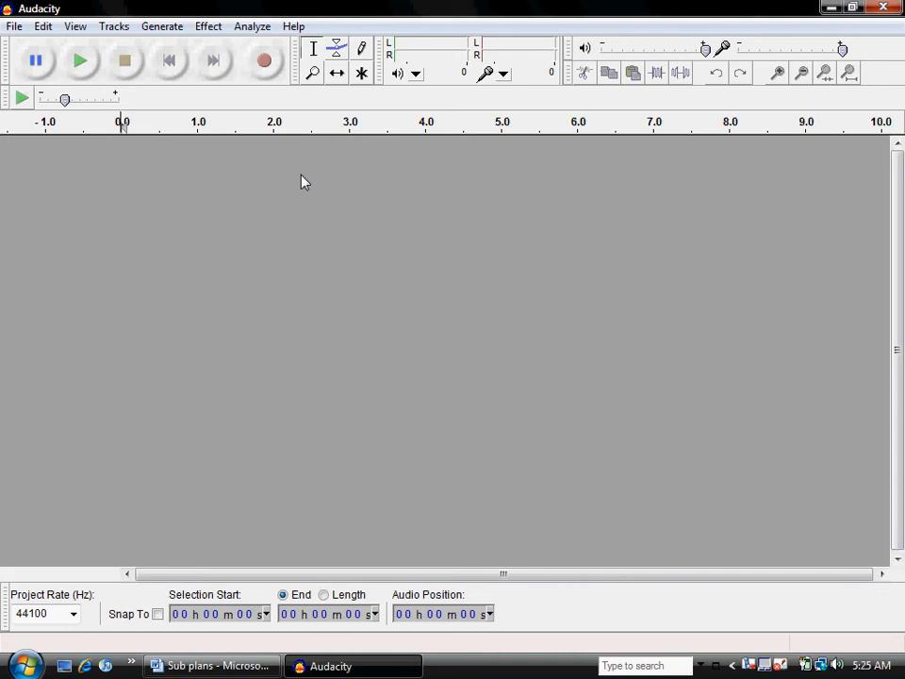
pyautogui.moveTo(328, 128)
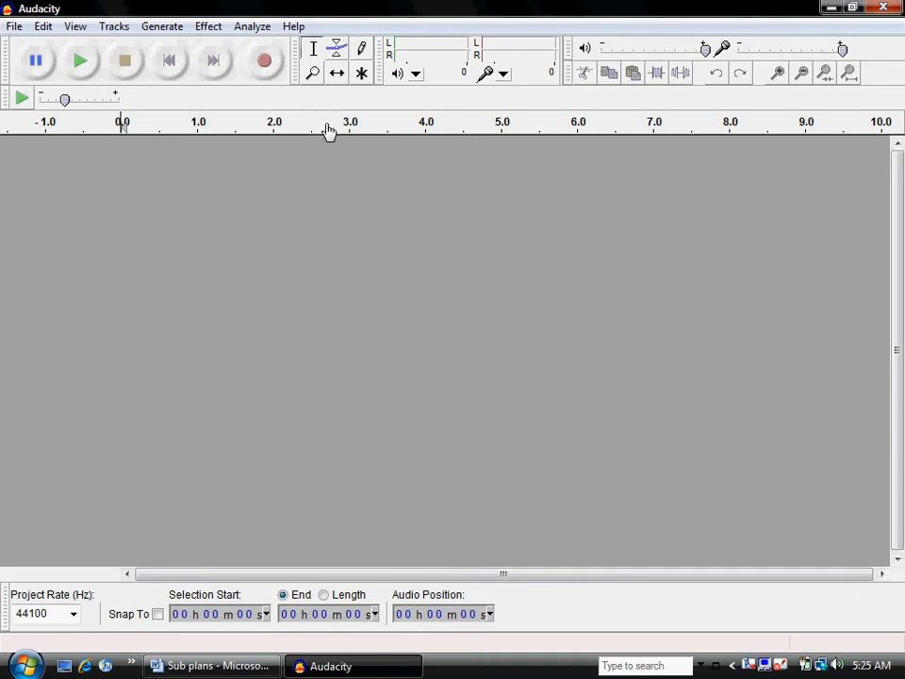
# Step: Record a stereo voice track of about four and a half seconds, then stop
pyautogui.click(263, 60)
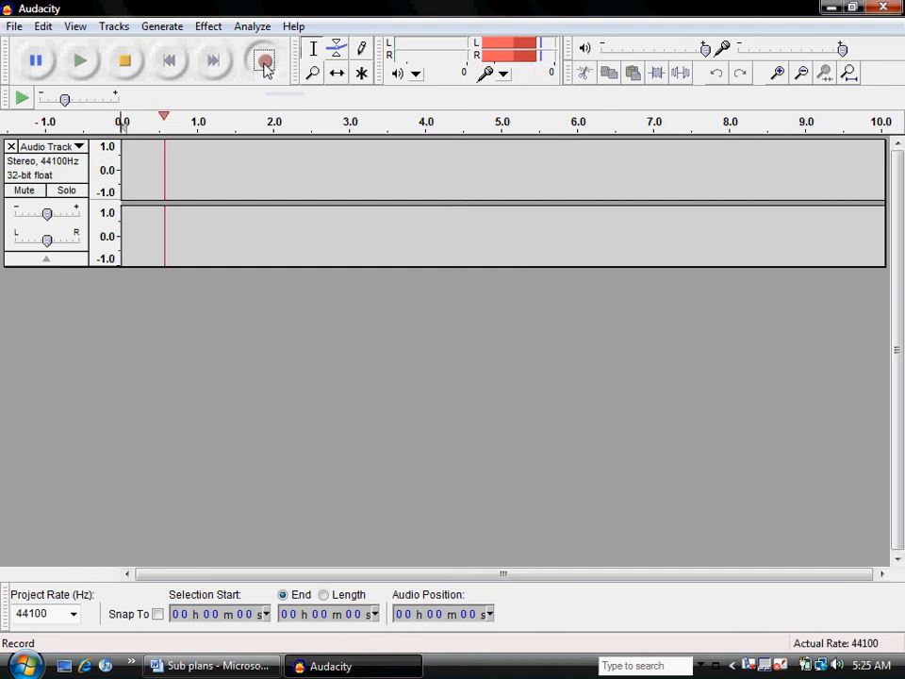
pyautogui.click(264, 60)
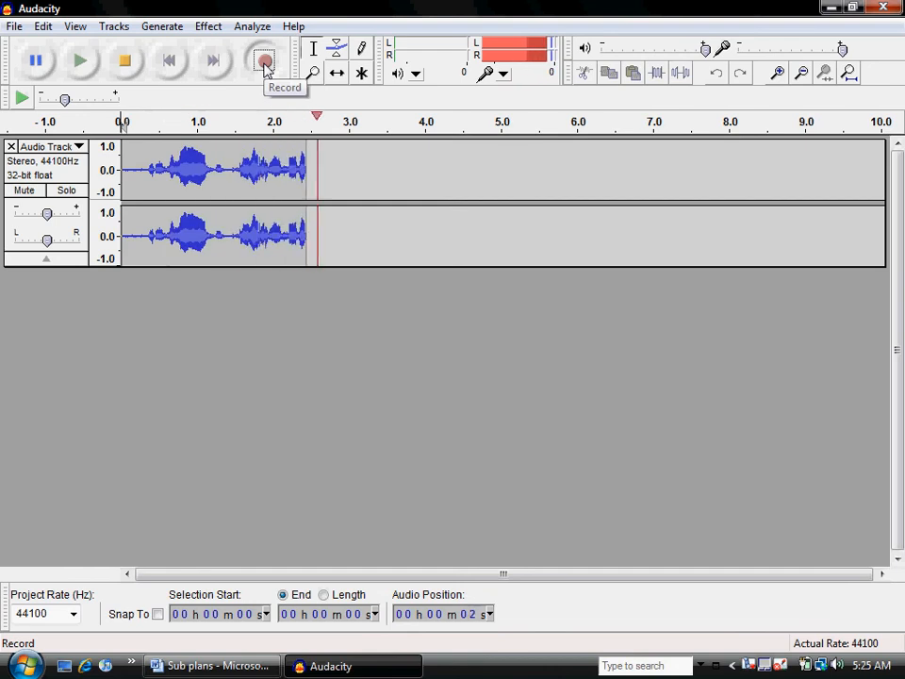
pyautogui.click(124, 61)
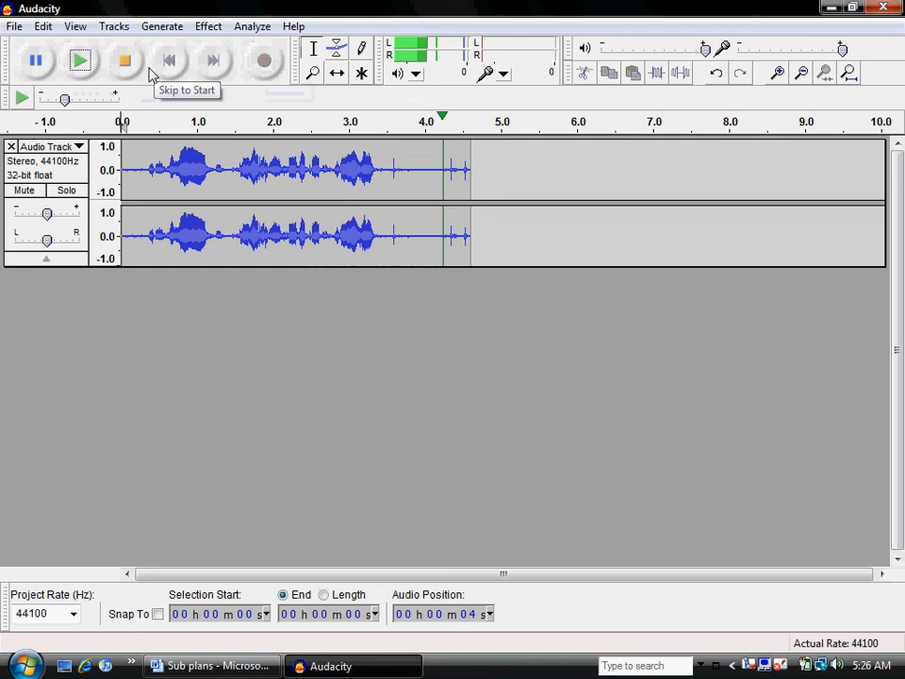
pyautogui.click(125, 61)
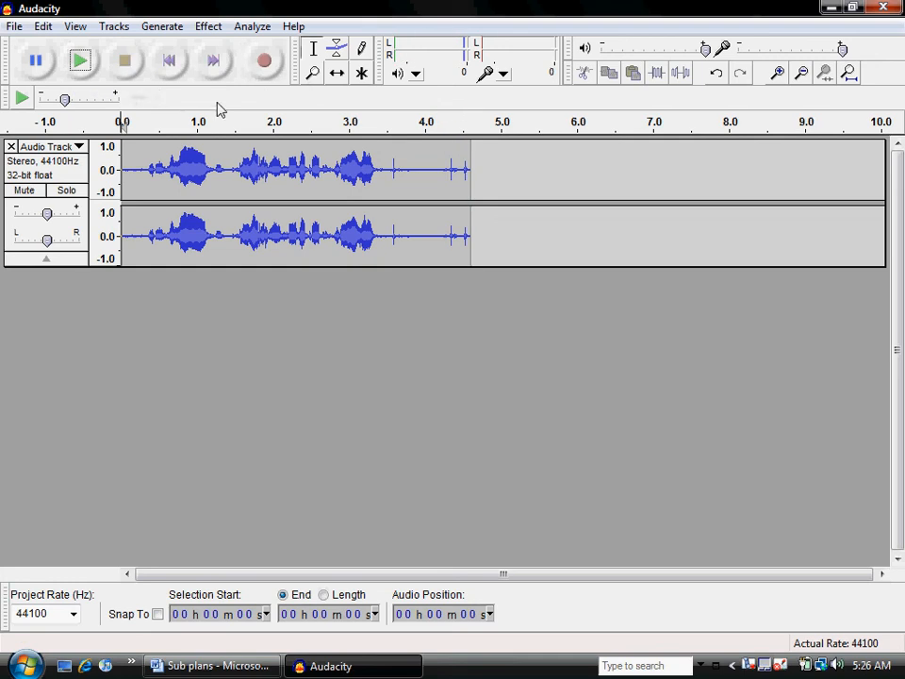
pyautogui.moveTo(313, 49)
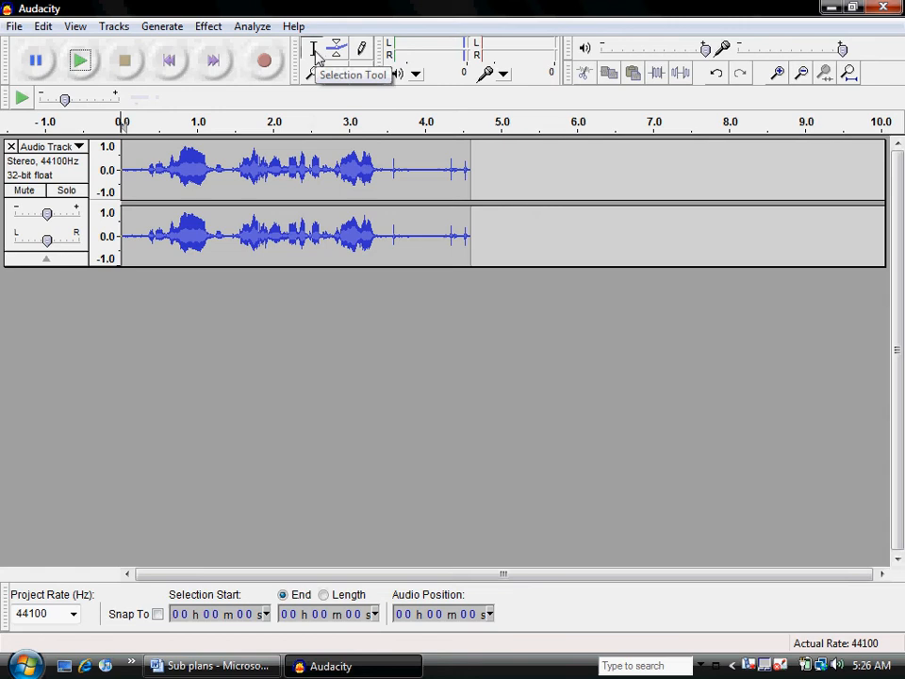
# Step: Select the silent tail of the first recording so the clip ends near 3.5 seconds
pyautogui.click(392, 169)
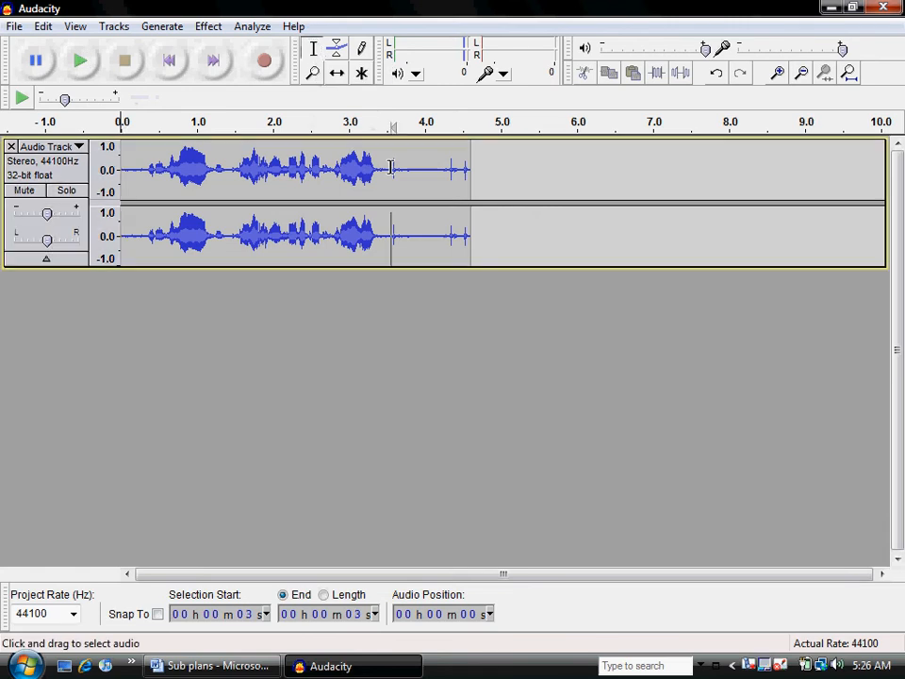
pyautogui.moveTo(392, 170); pyautogui.dragTo(469, 170)
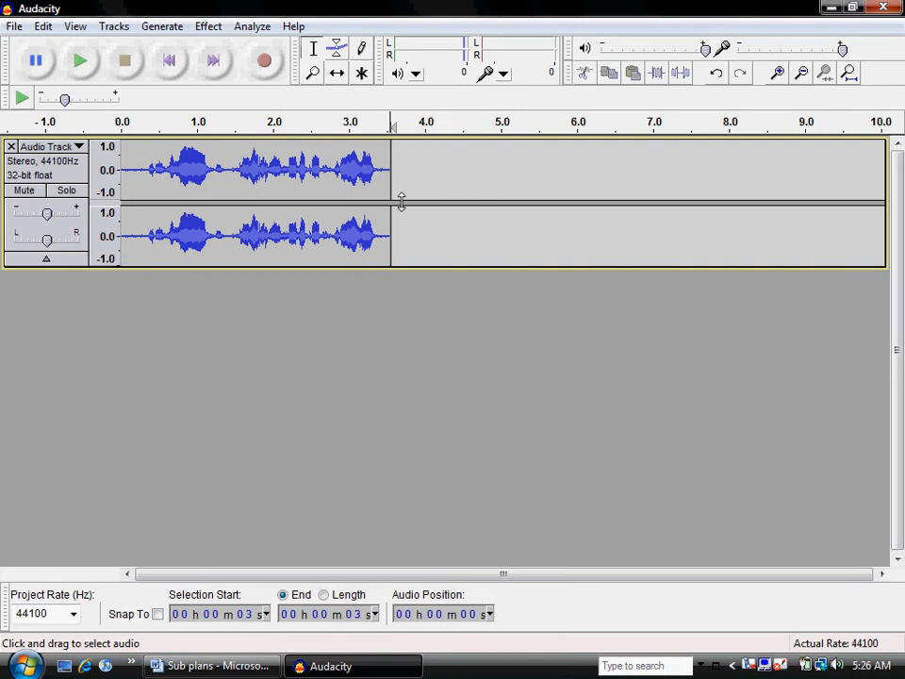
pyautogui.moveTo(294, 98)
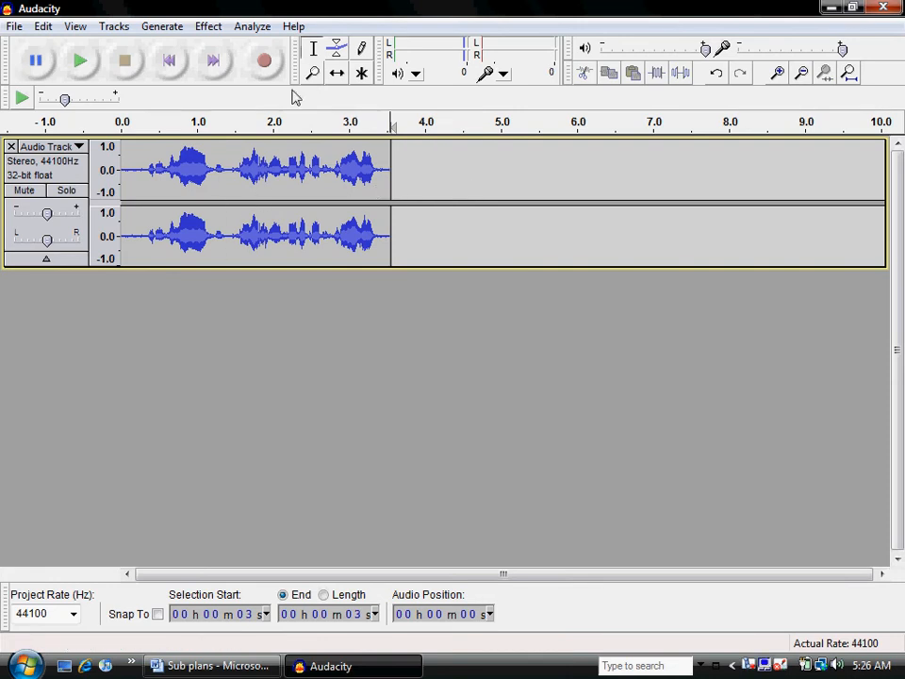
pyautogui.moveTo(312, 72)
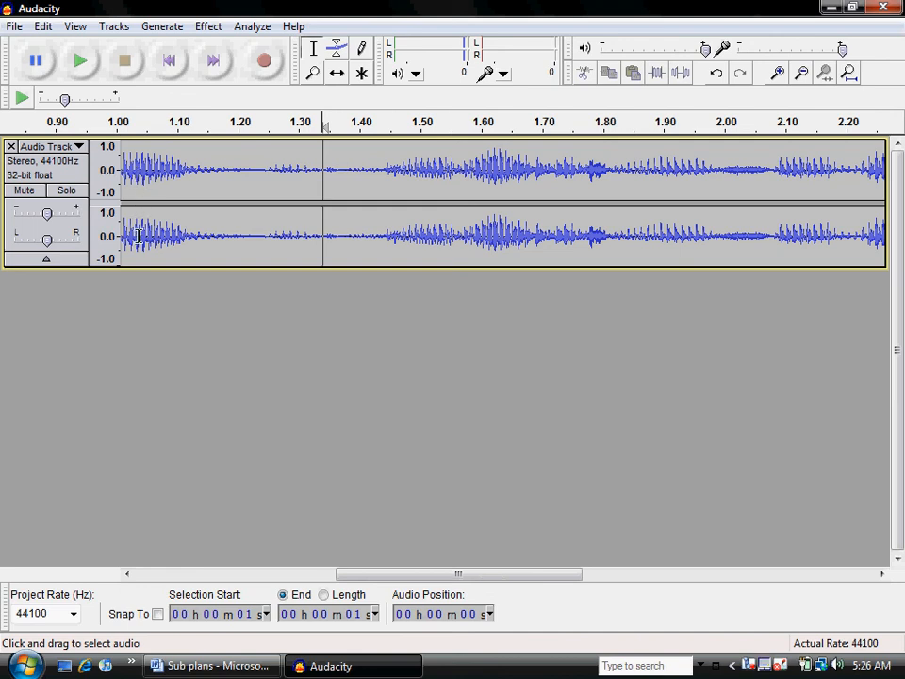
pyautogui.moveTo(147, 211)
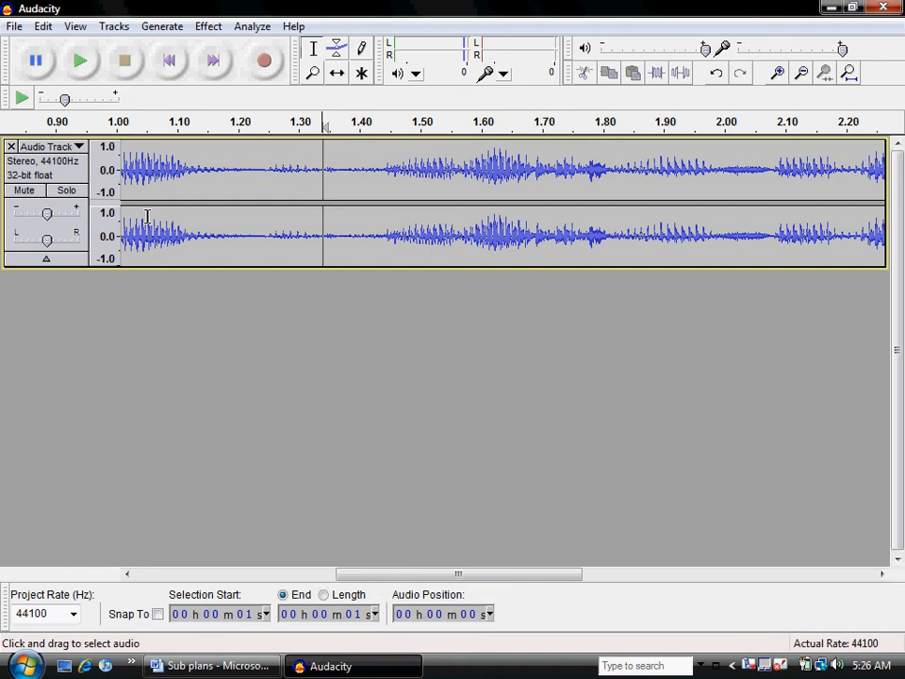
pyautogui.moveTo(147, 236)
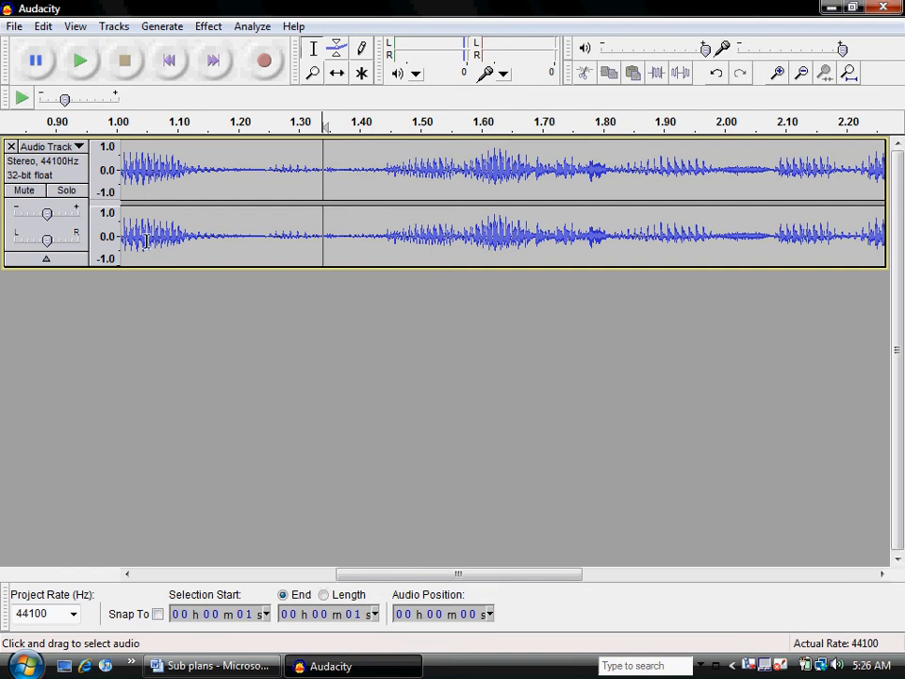
pyautogui.moveTo(277, 185)
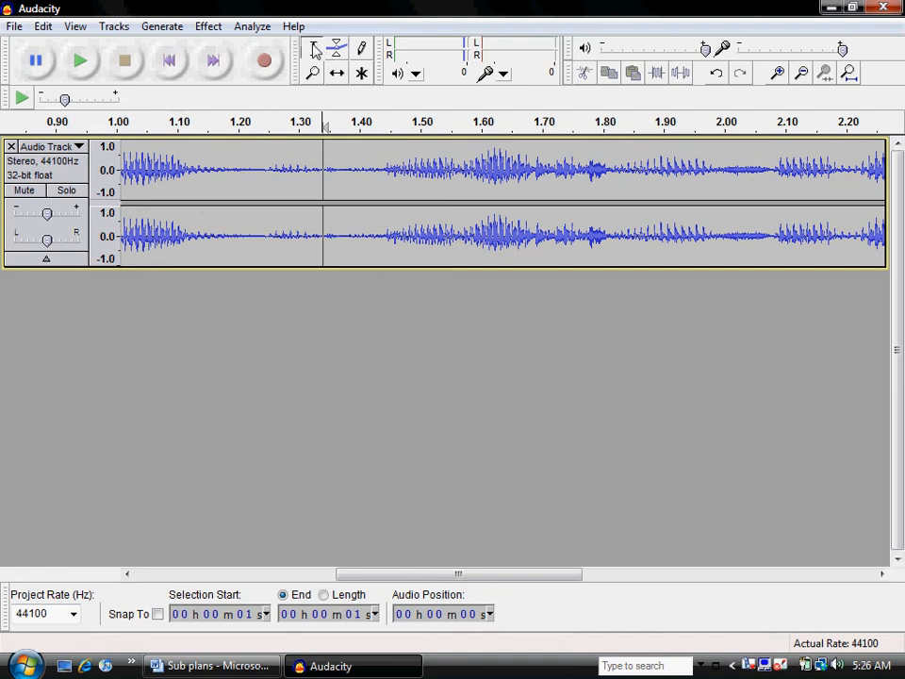
pyautogui.moveTo(313, 49)
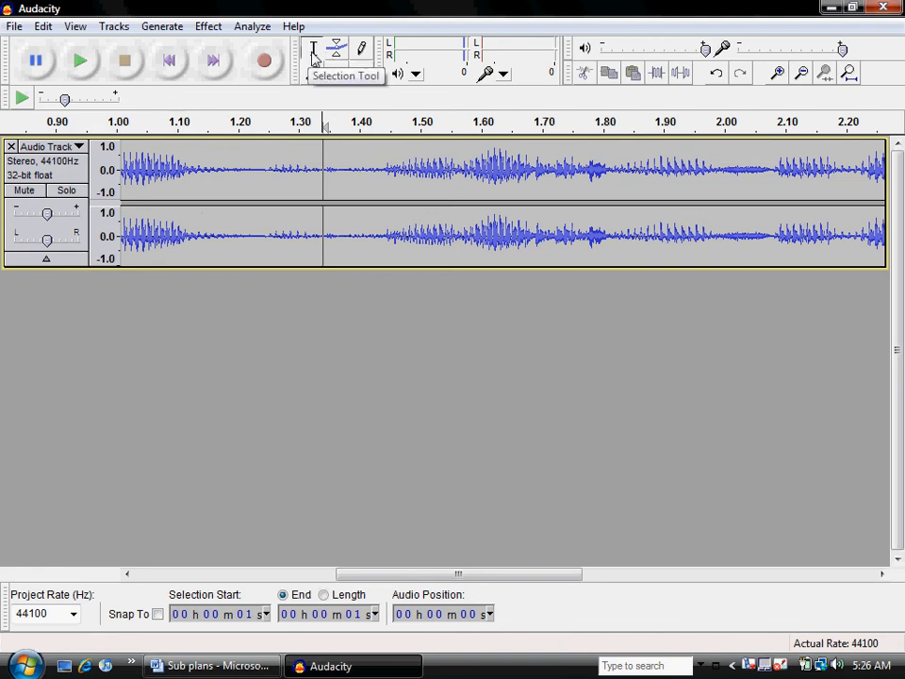
pyautogui.moveTo(264, 77)
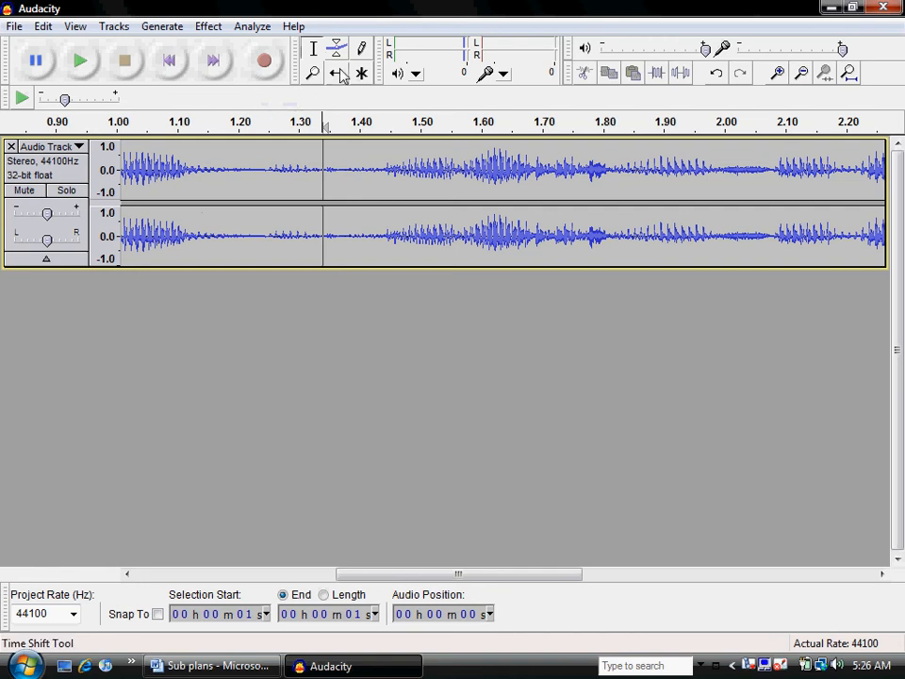
pyautogui.moveTo(335, 74)
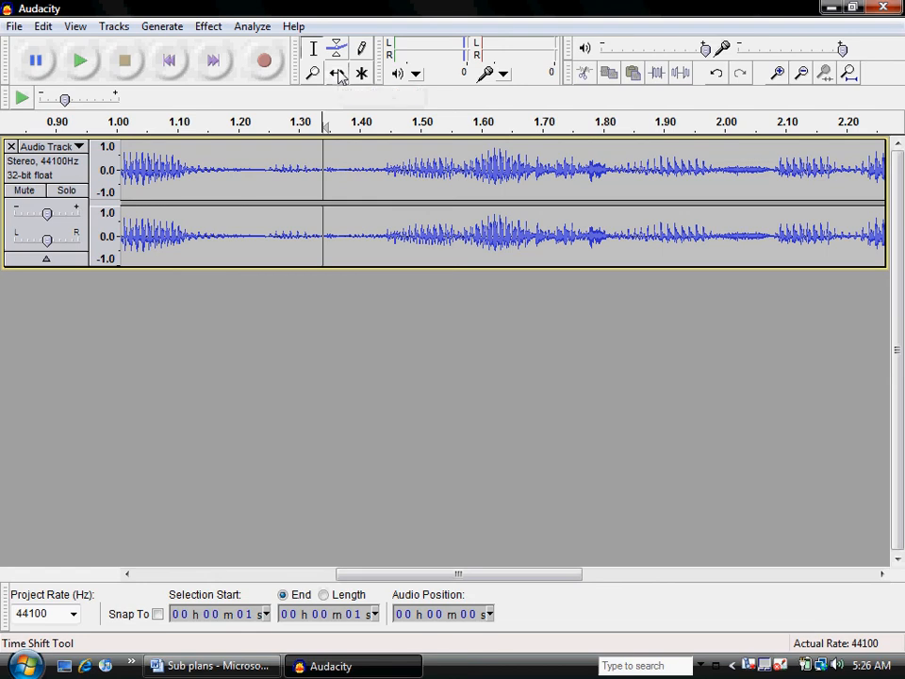
pyautogui.moveTo(313, 71)
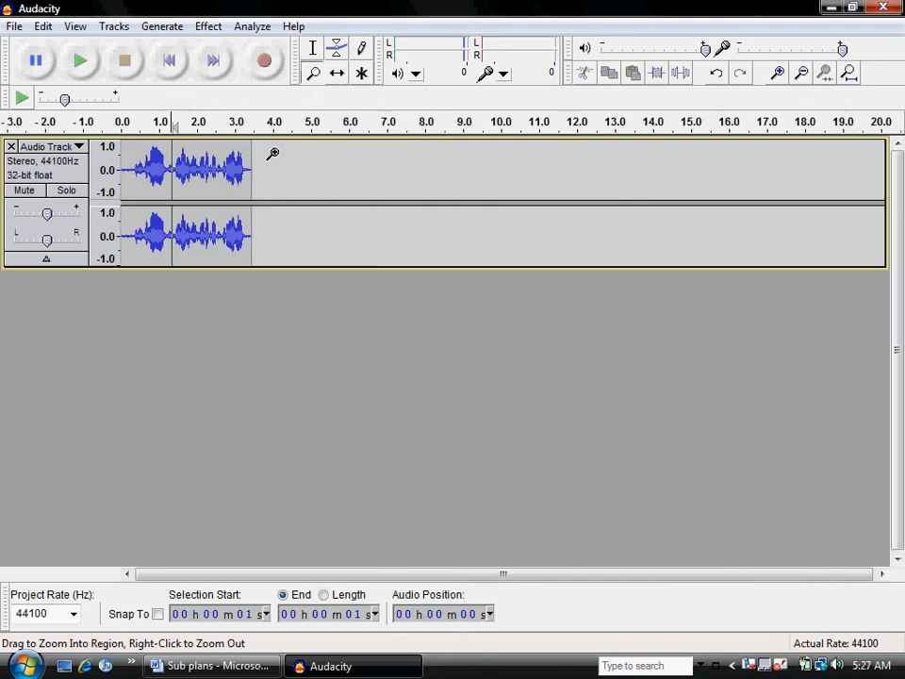
# Step: Record a second stereo voice track below the first and mute the first track
pyautogui.click(313, 47)
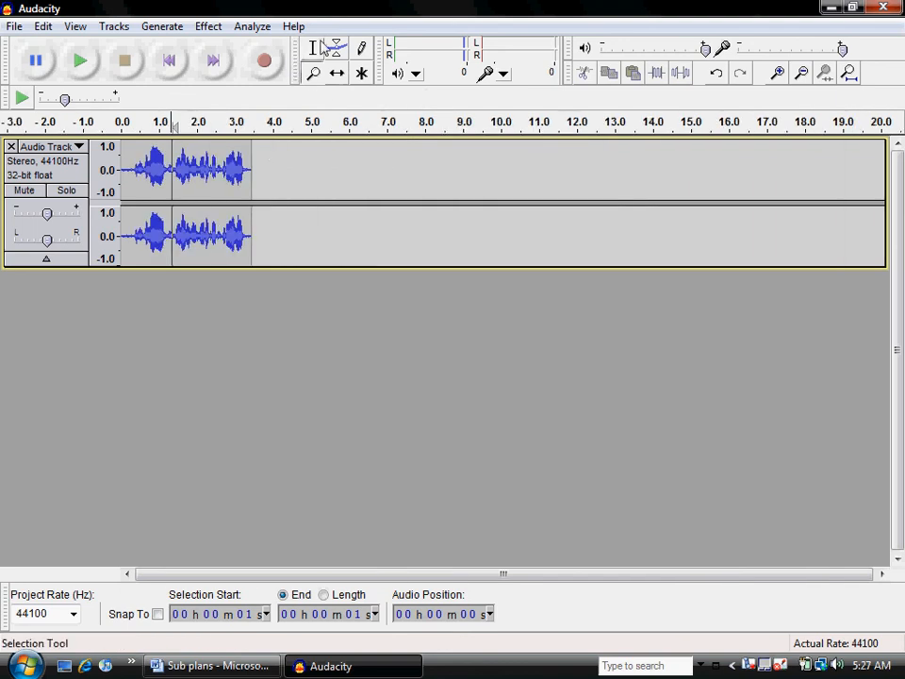
pyautogui.moveTo(264, 60)
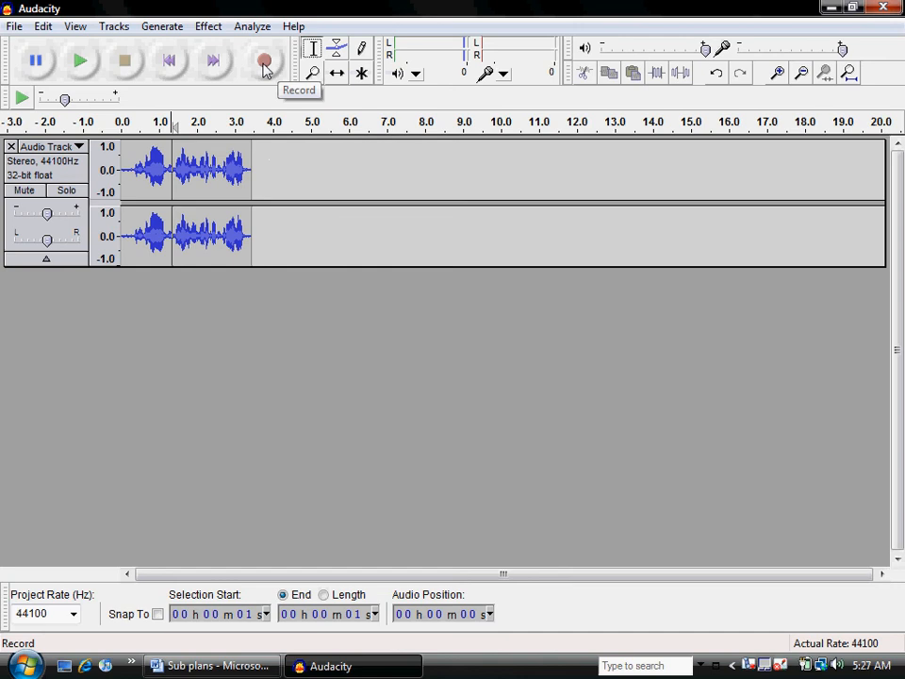
pyautogui.click(263, 60)
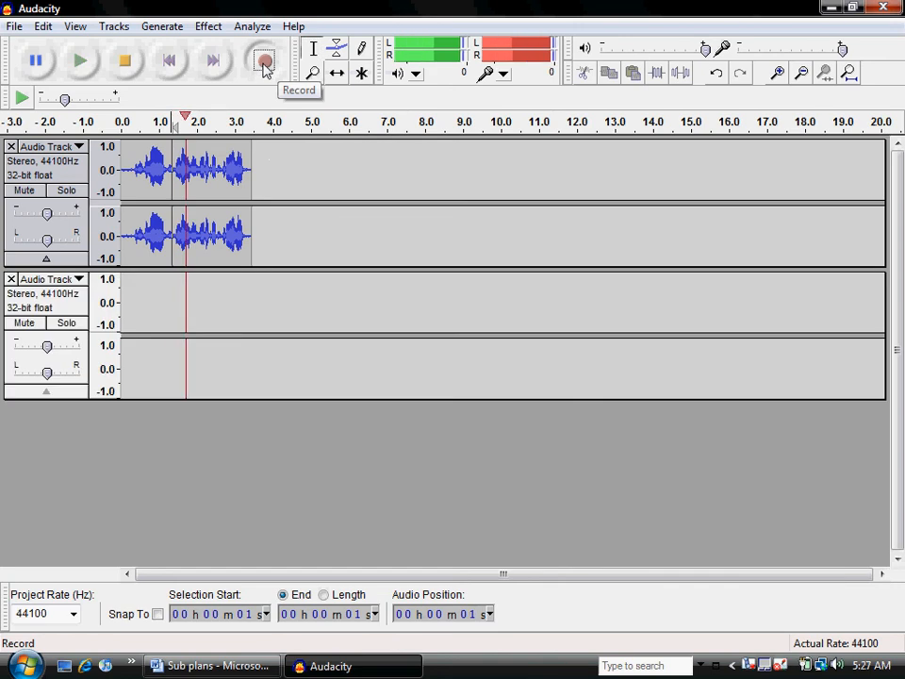
pyautogui.click(264, 60)
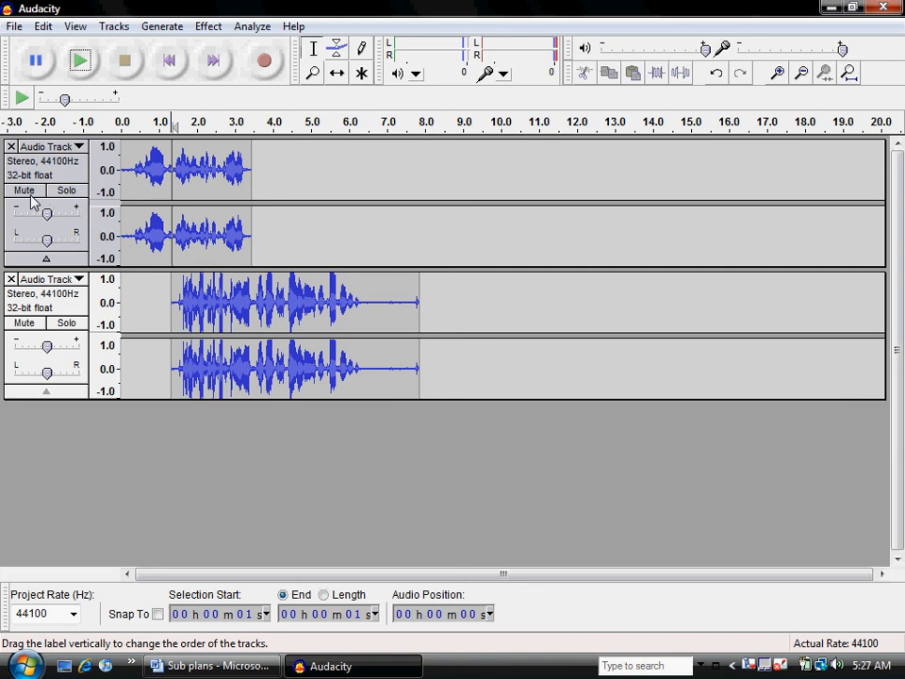
pyautogui.click(22, 189)
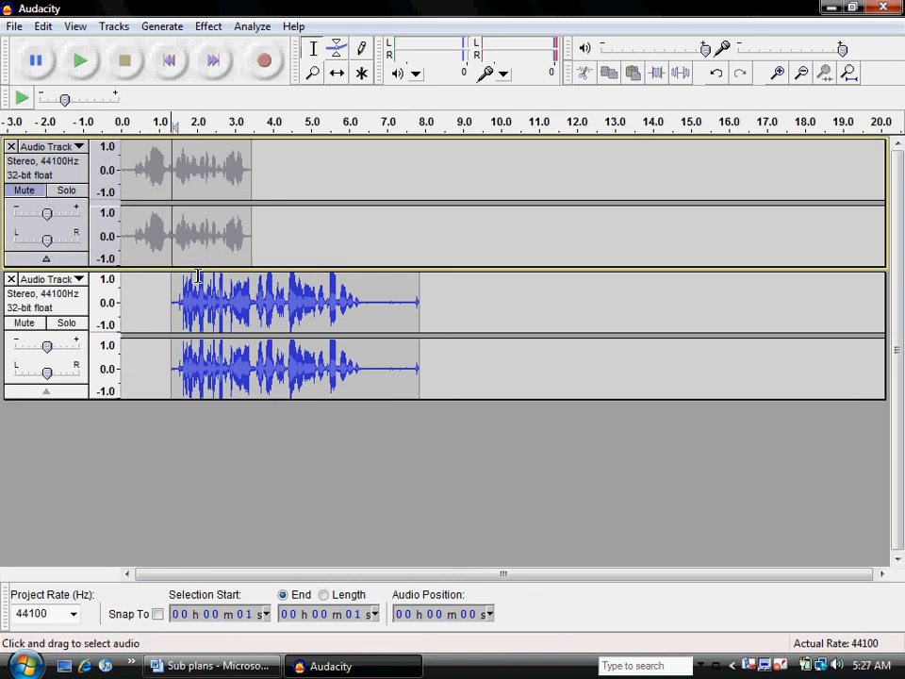
pyautogui.moveTo(109, 222)
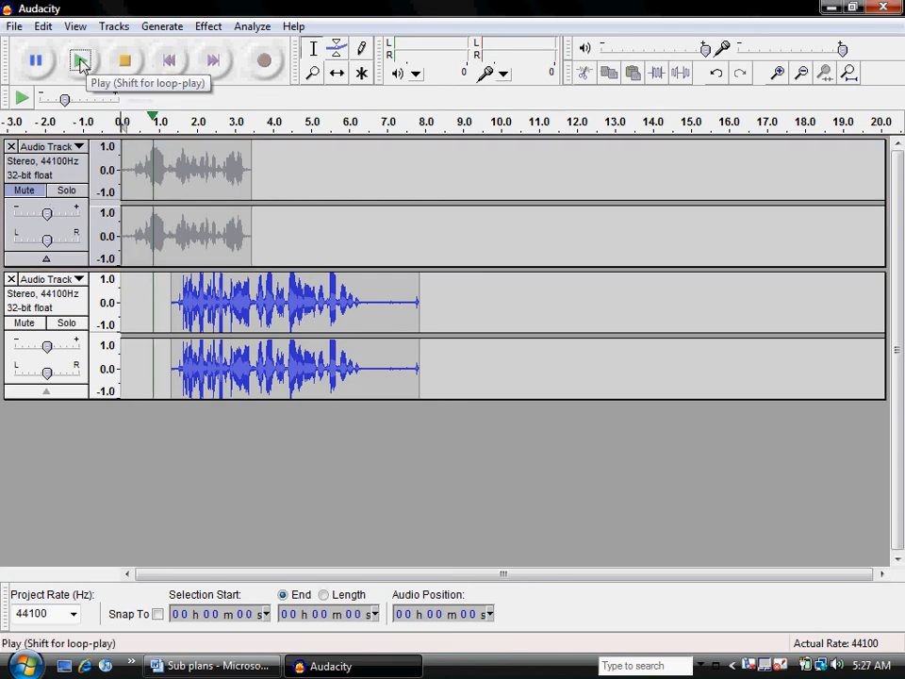
# Step: Play back the second recording to hear it before trimming its tail near 6 seconds
pyautogui.click(79, 58)
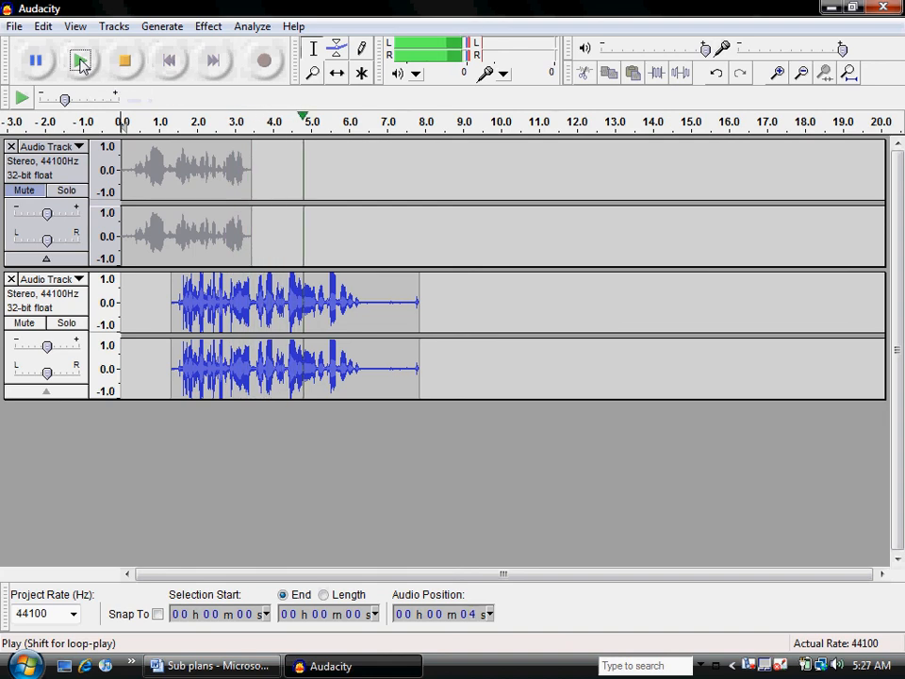
pyautogui.click(79, 60)
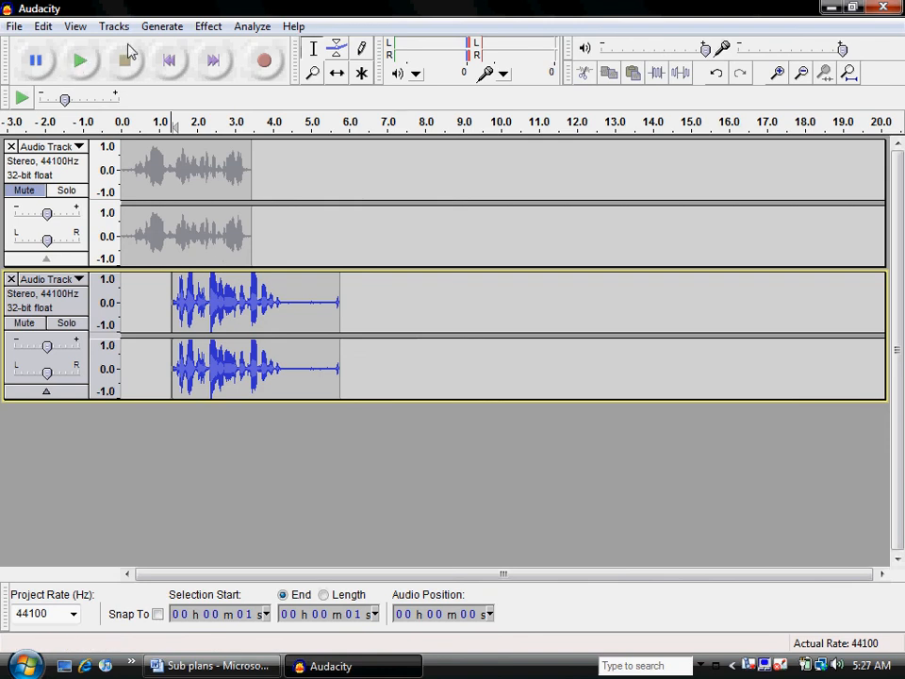
pyautogui.moveTo(168, 61)
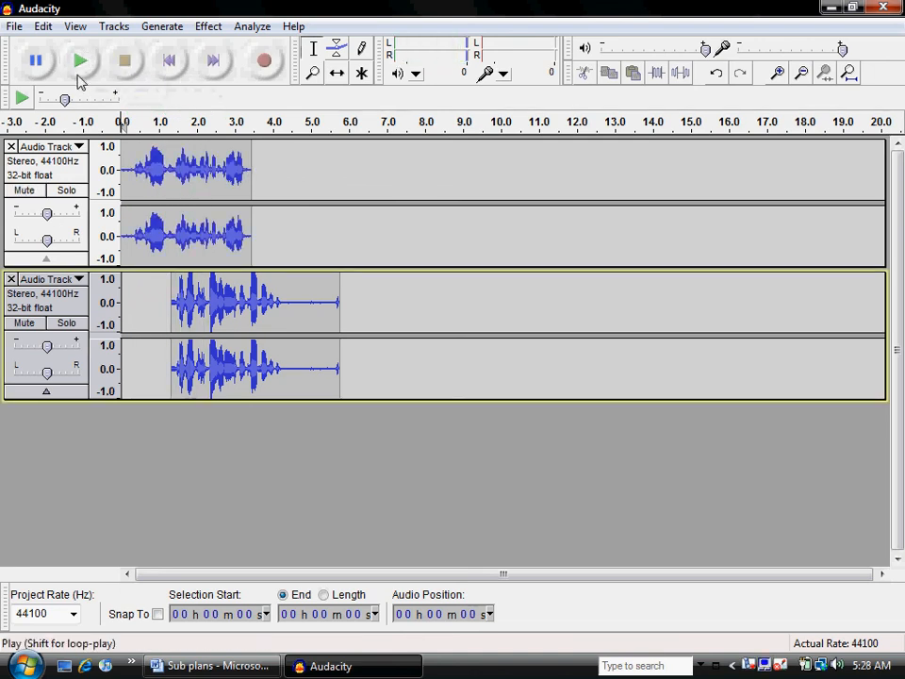
# Step: Shift the second track to start around 3.5 s after the first clip and audition the timing
pyautogui.click(79, 60)
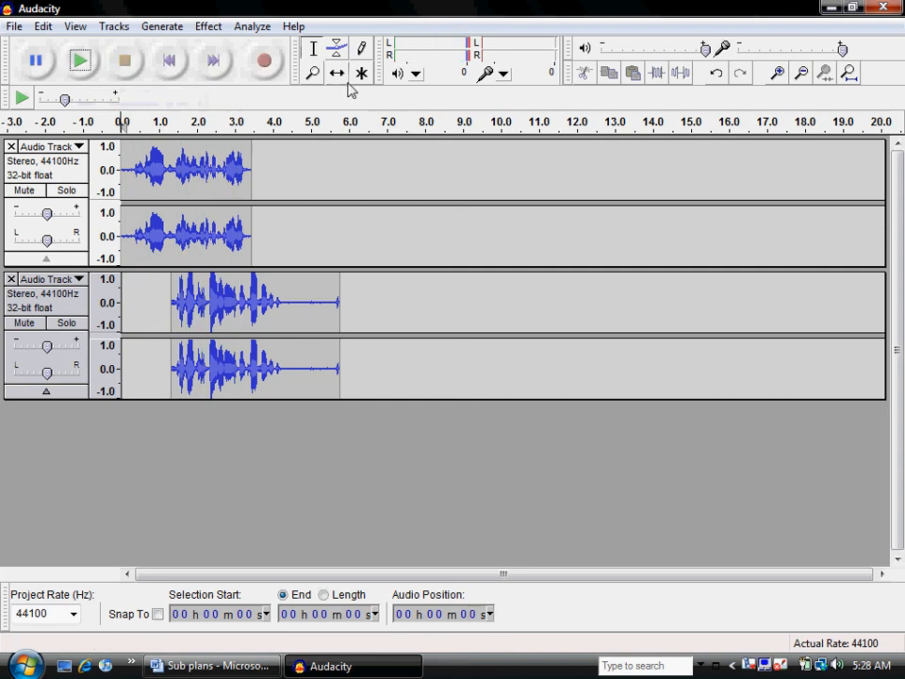
pyautogui.click(336, 72)
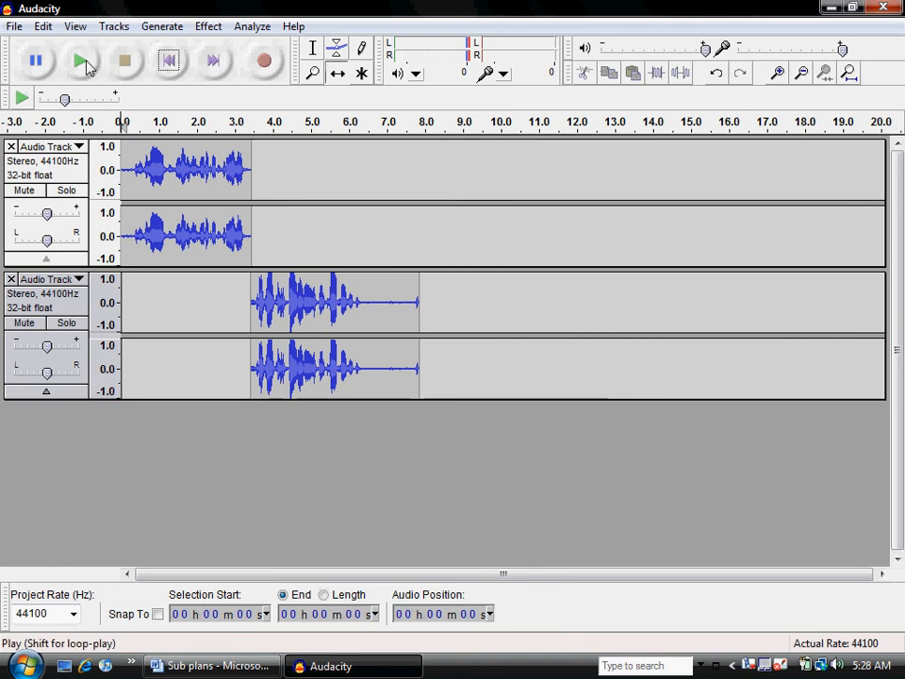
pyautogui.click(79, 60)
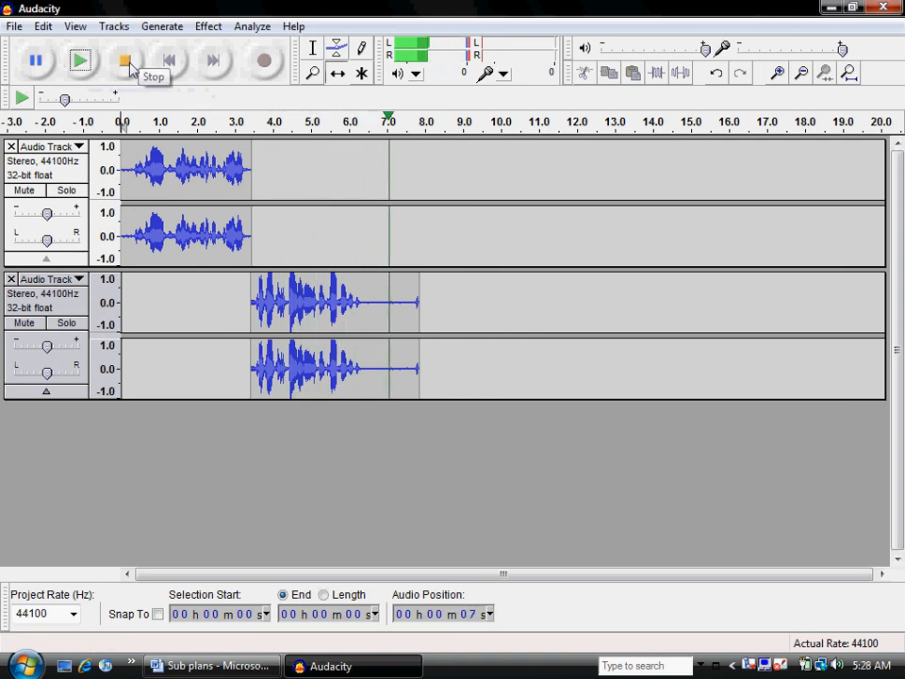
pyautogui.click(124, 60)
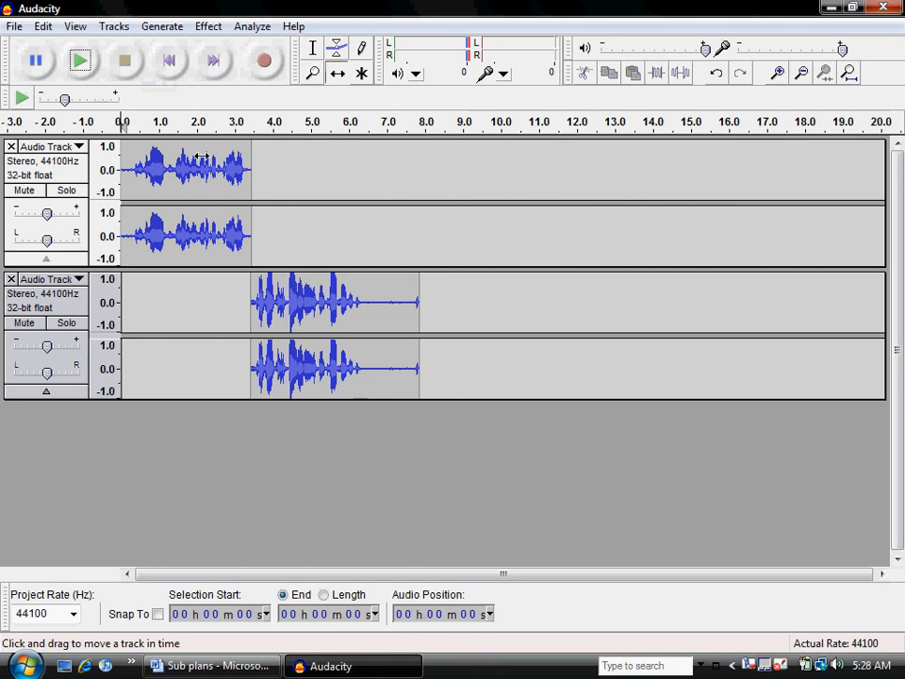
pyautogui.moveTo(42, 160)
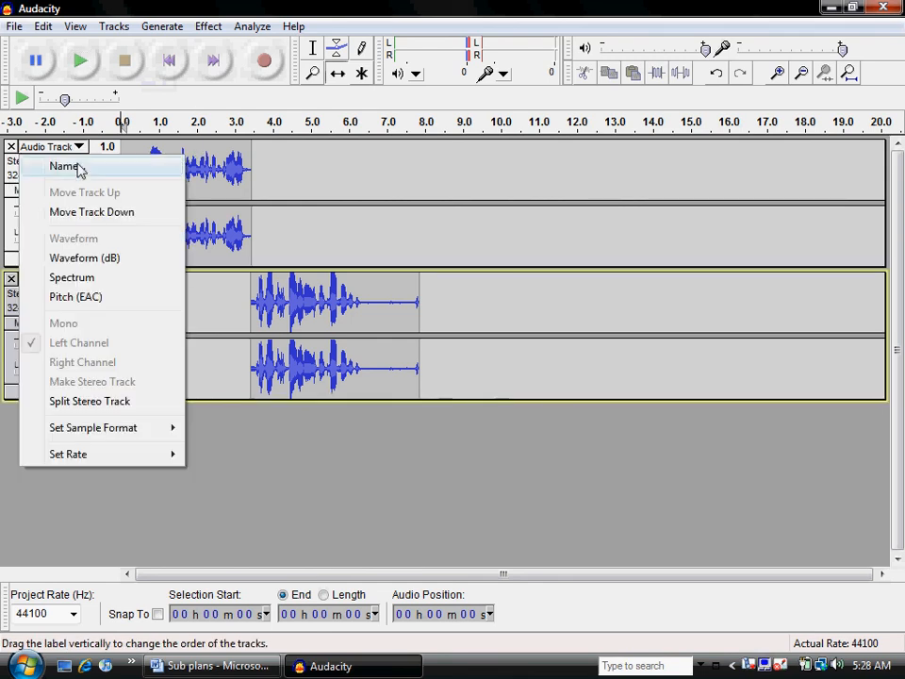
# Step: Name the first track gouda
pyautogui.click(64, 165)
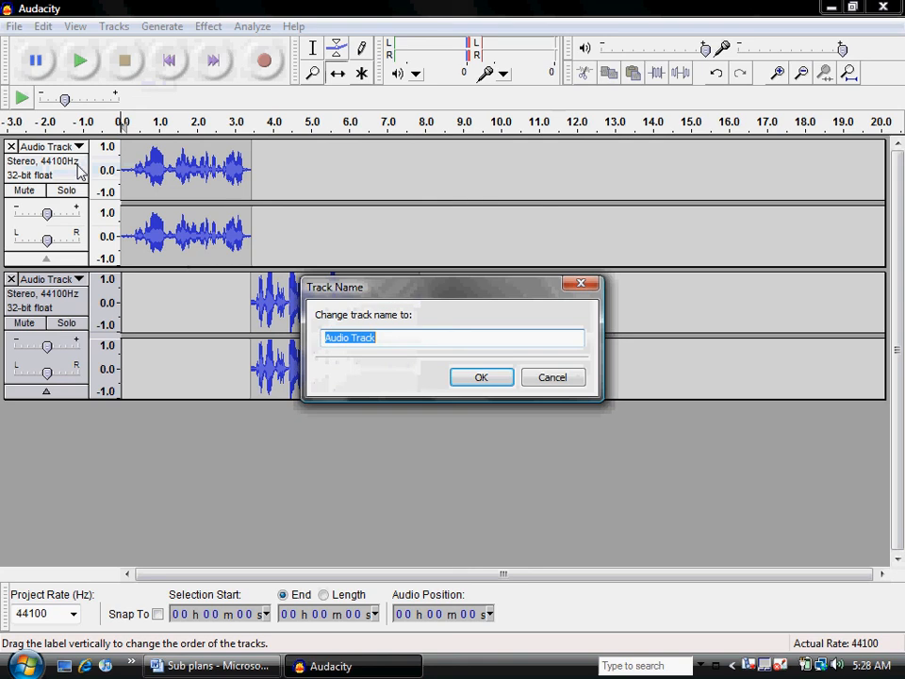
pyautogui.write('gouda')
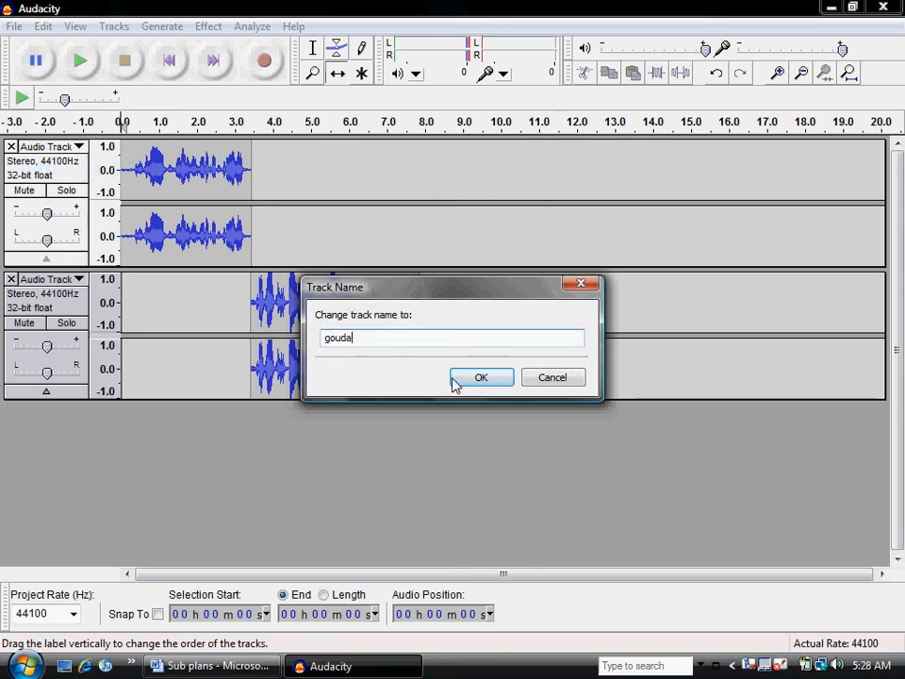
pyautogui.click(481, 377)
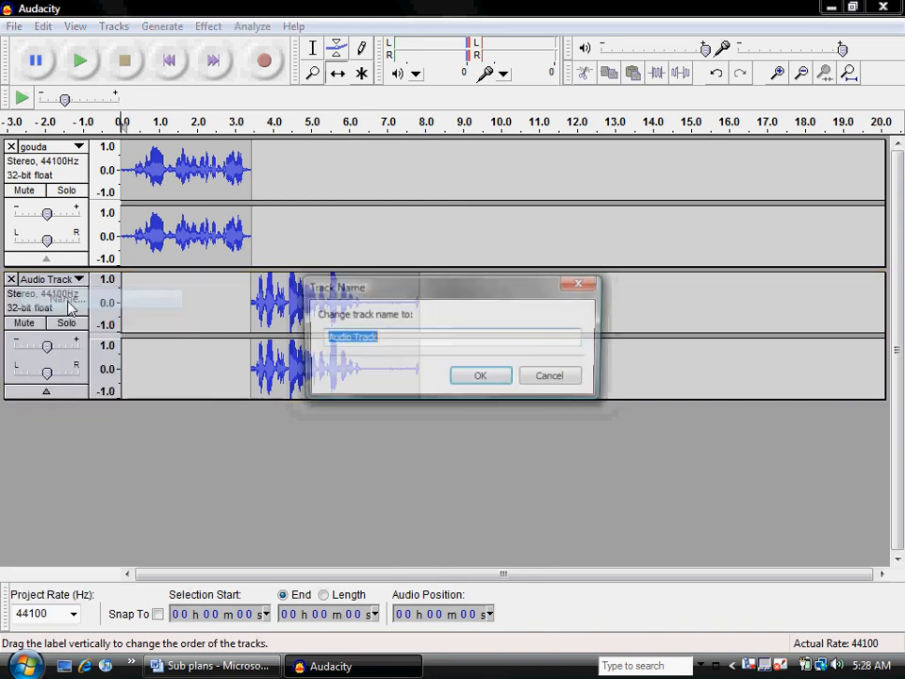
# Step: Name the second track colby-Jack
pyautogui.write('coldb')
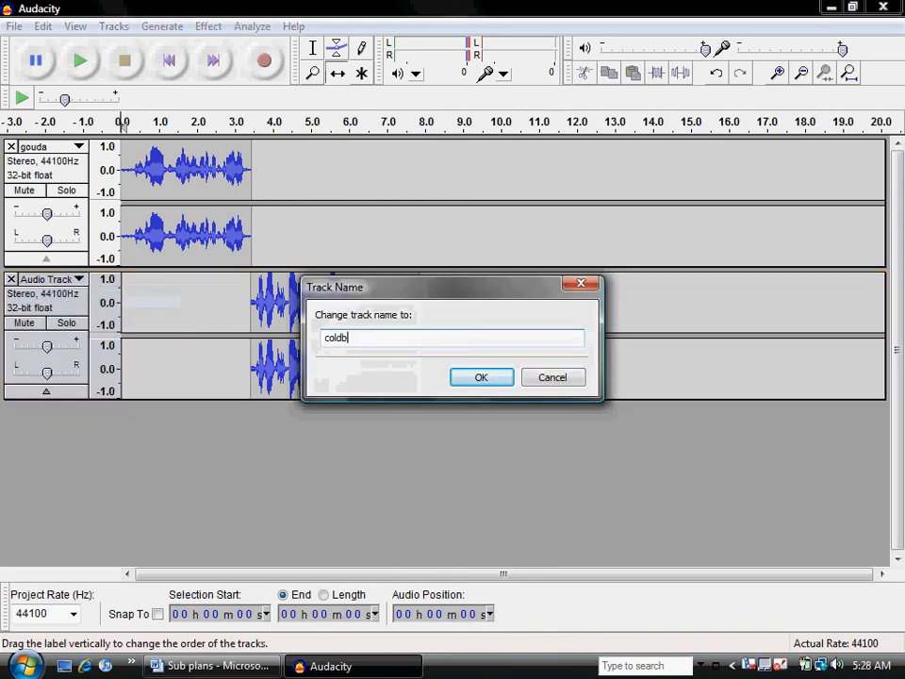
pyautogui.write('colby-')
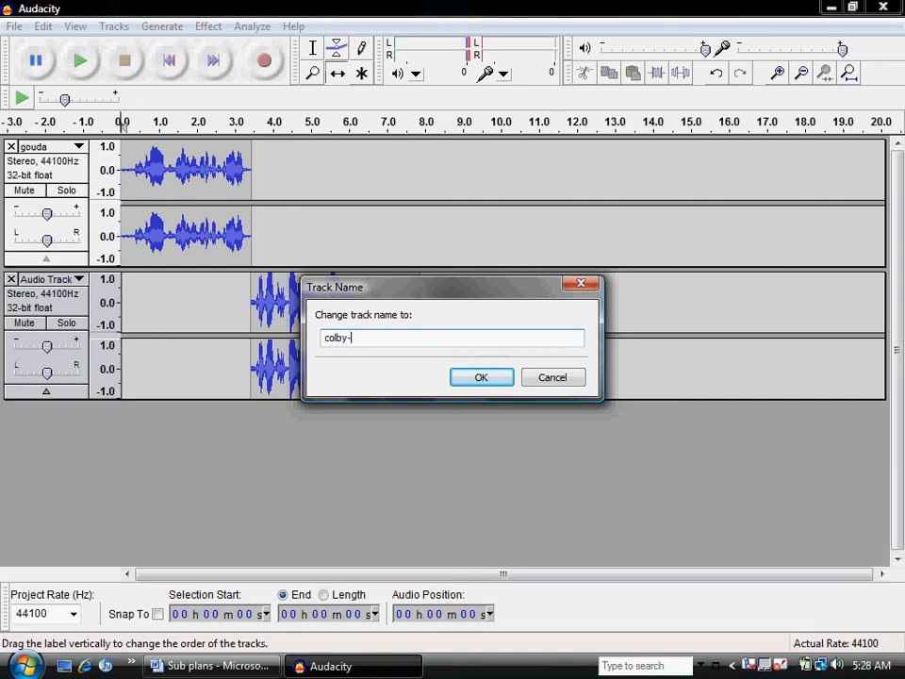
pyautogui.write('Jack')
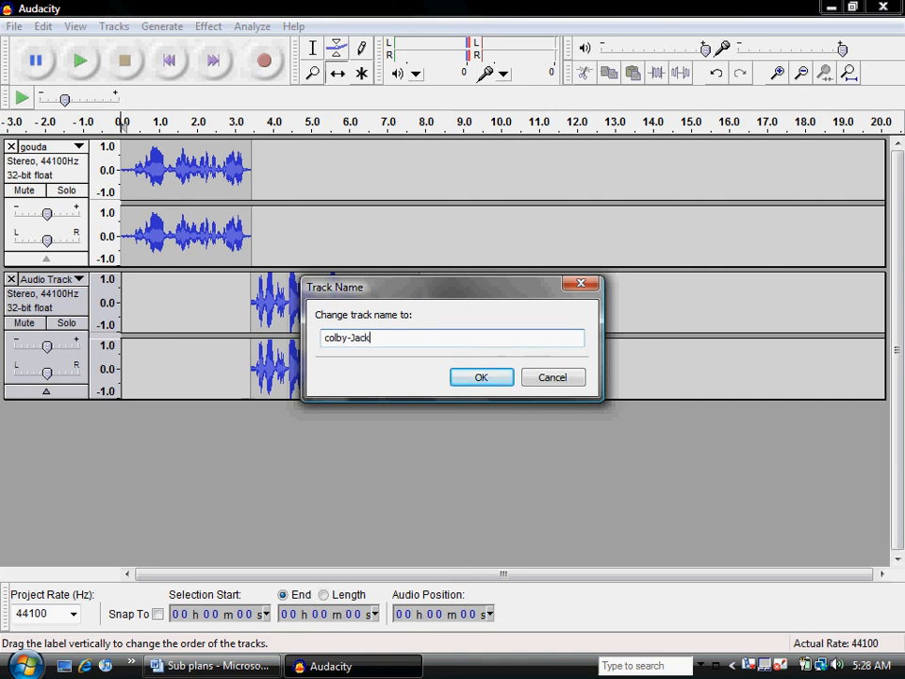
pyautogui.click(481, 377)
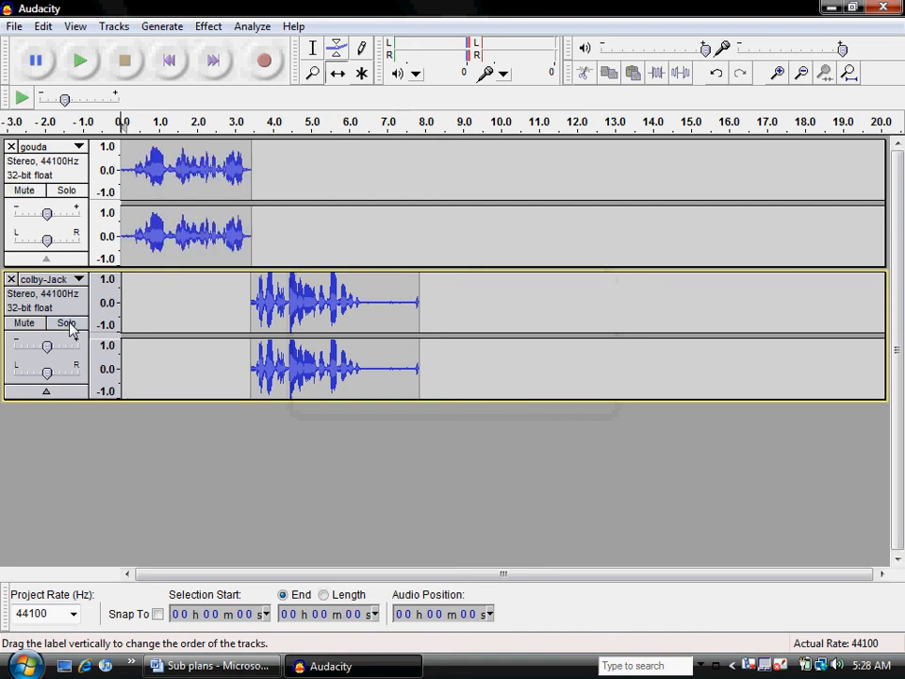
pyautogui.click(66, 322)
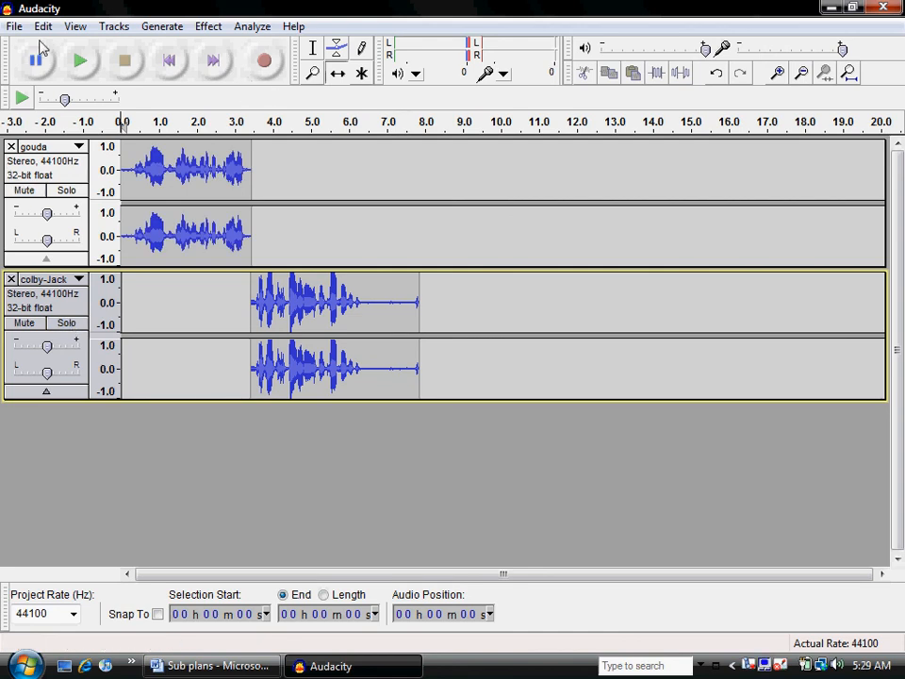
pyautogui.click(15, 26)
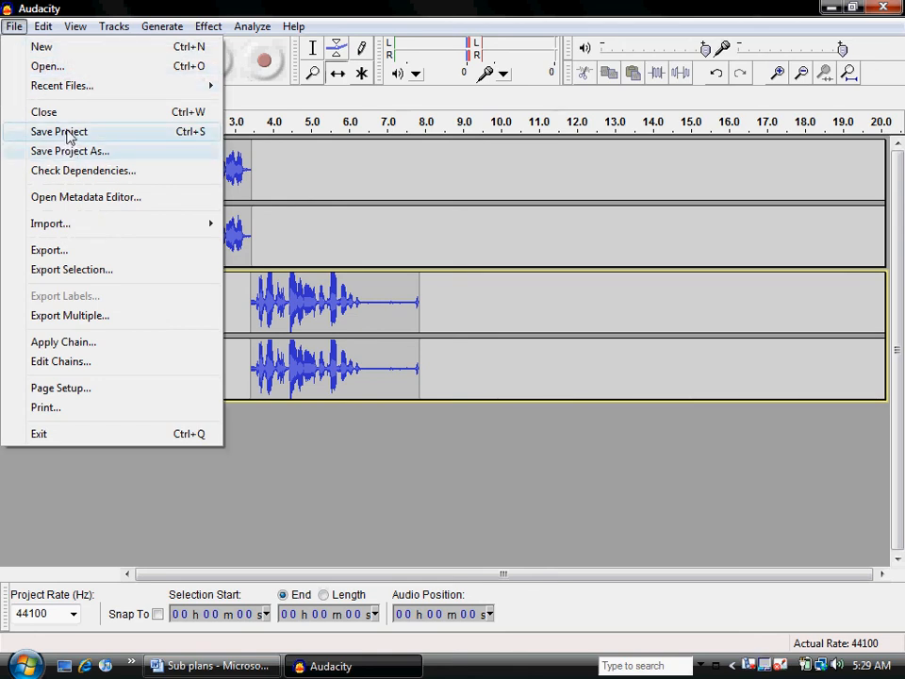
# Step: Start Save Project and permanently dismiss the project-file warning
pyautogui.click(58, 132)
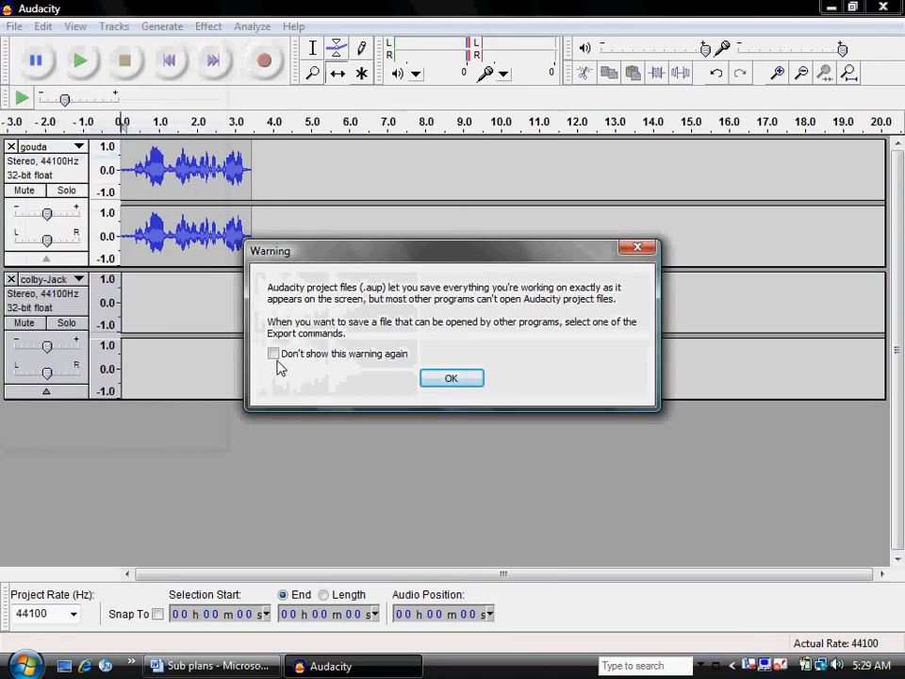
pyautogui.click(273, 353)
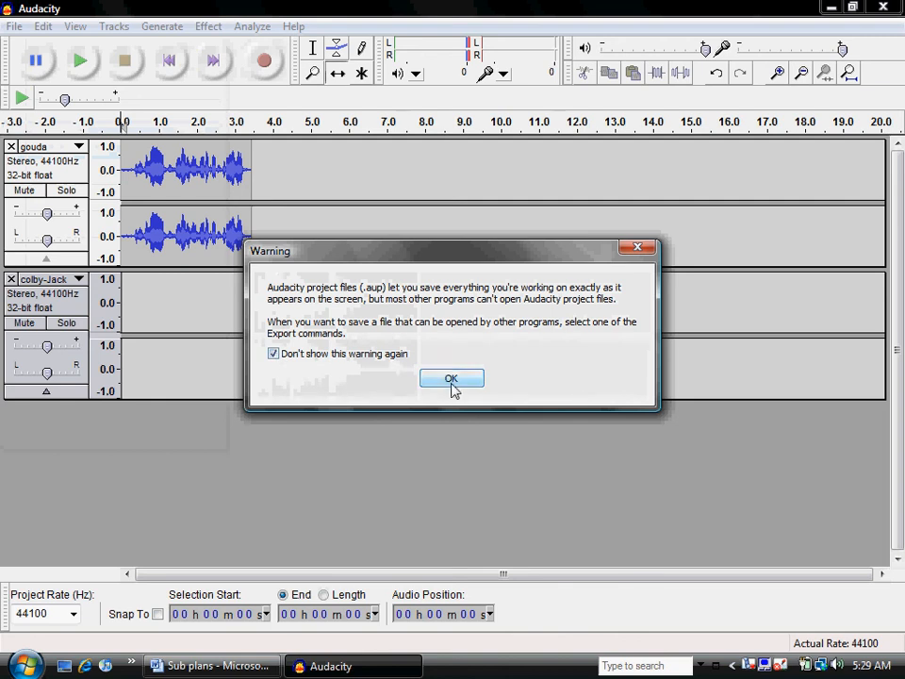
pyautogui.click(450, 377)
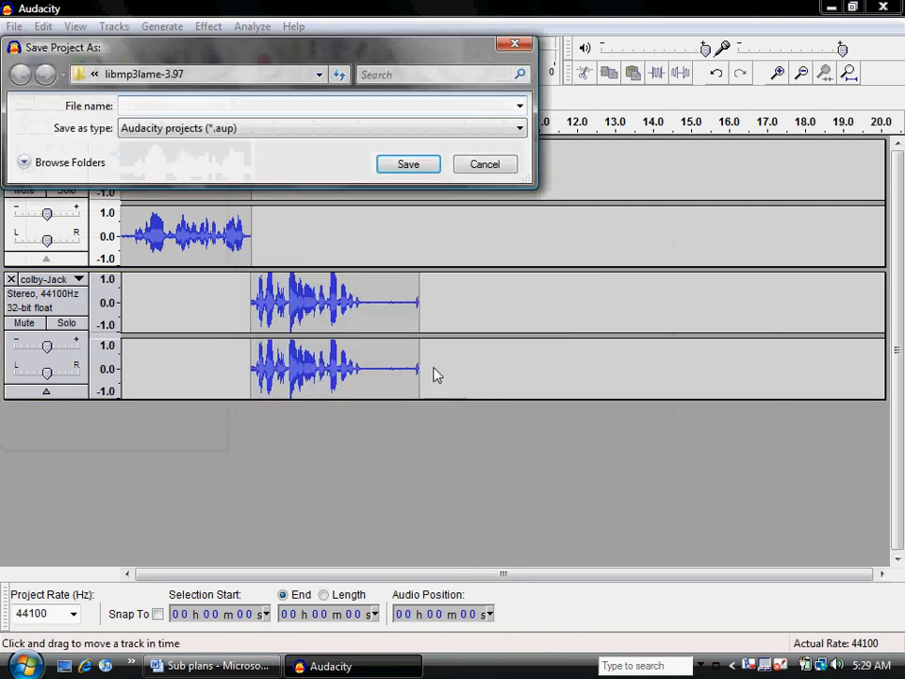
pyautogui.moveTo(343, 125)
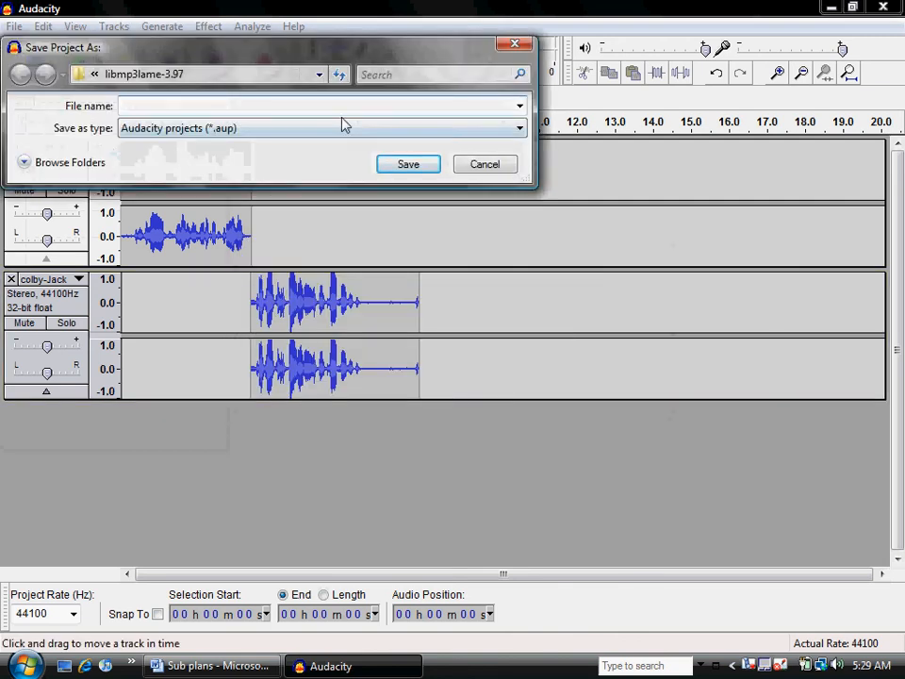
# Step: Save the project to the Desktop under the name cheese
pyautogui.click(319, 76)
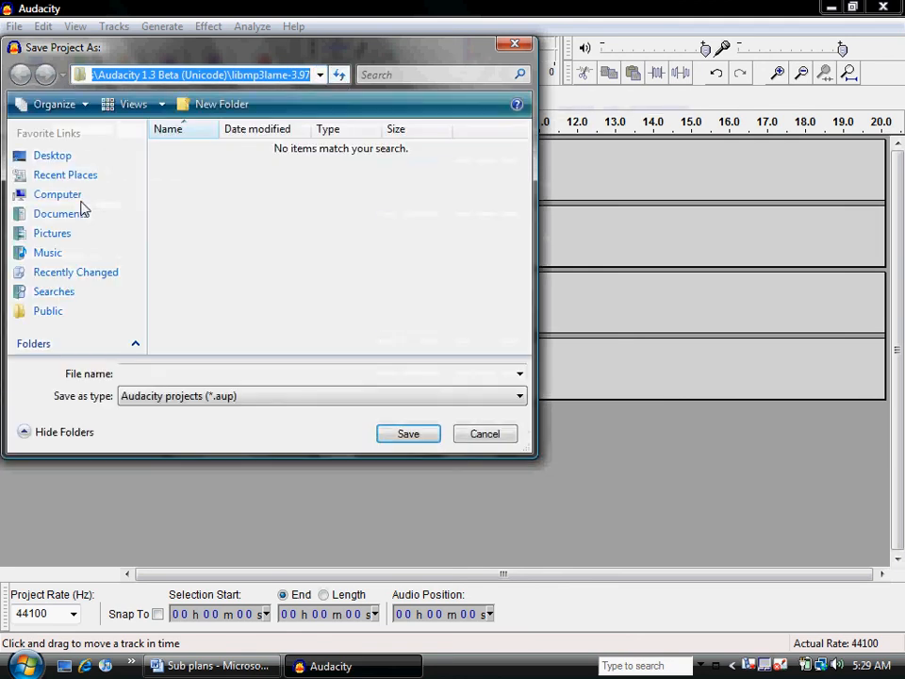
pyautogui.click(53, 155)
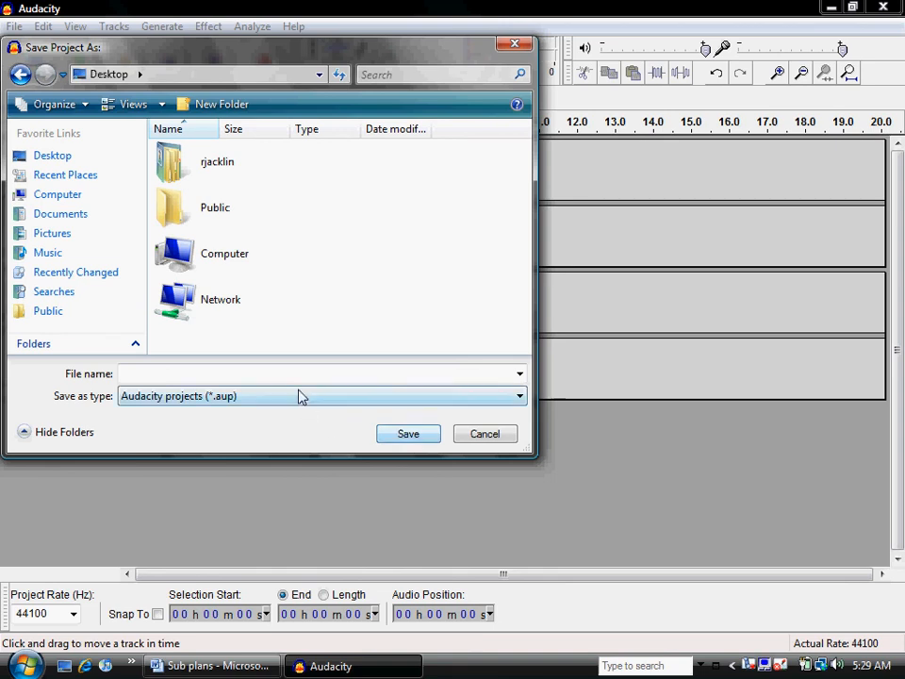
pyautogui.write('cheese')
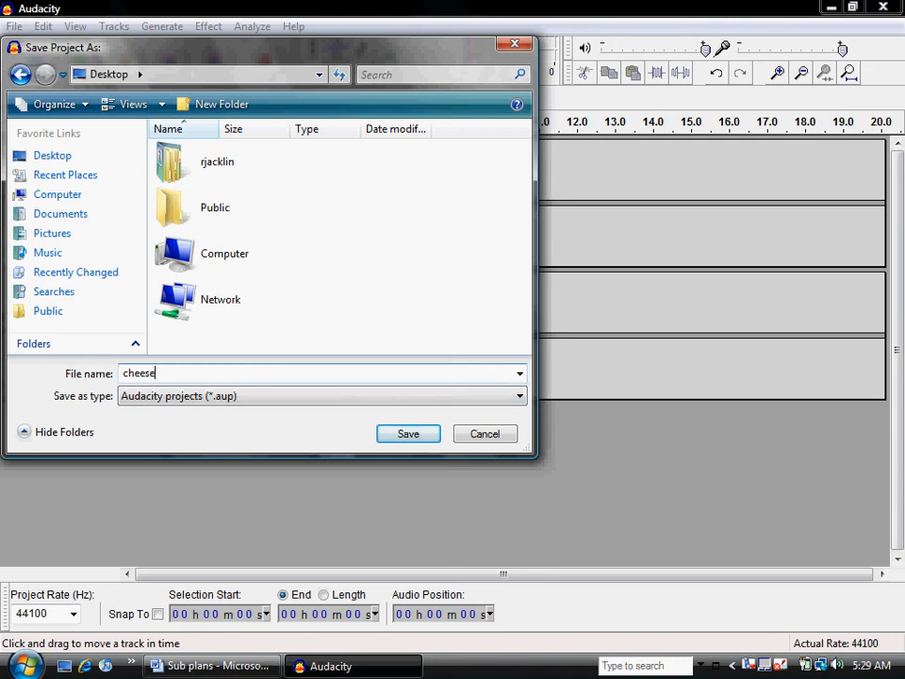
pyautogui.click(407, 434)
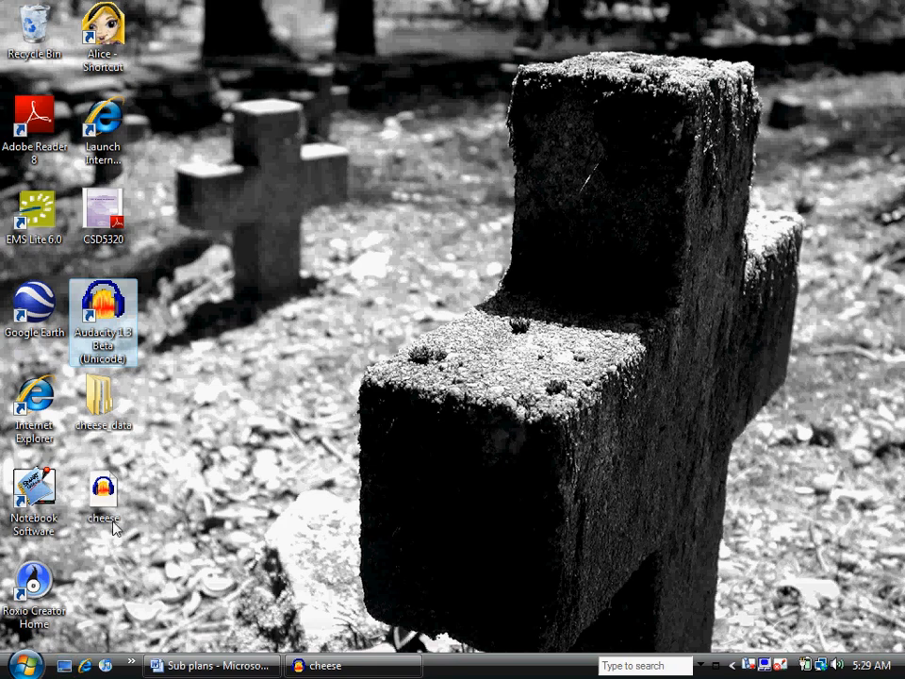
pyautogui.moveTo(103, 494)
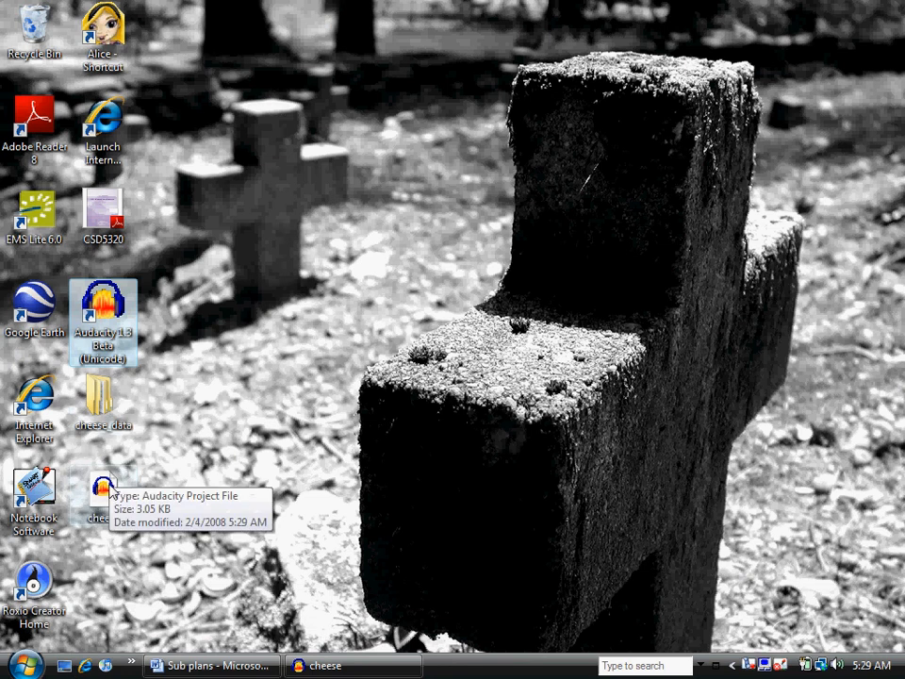
pyautogui.moveTo(103, 405)
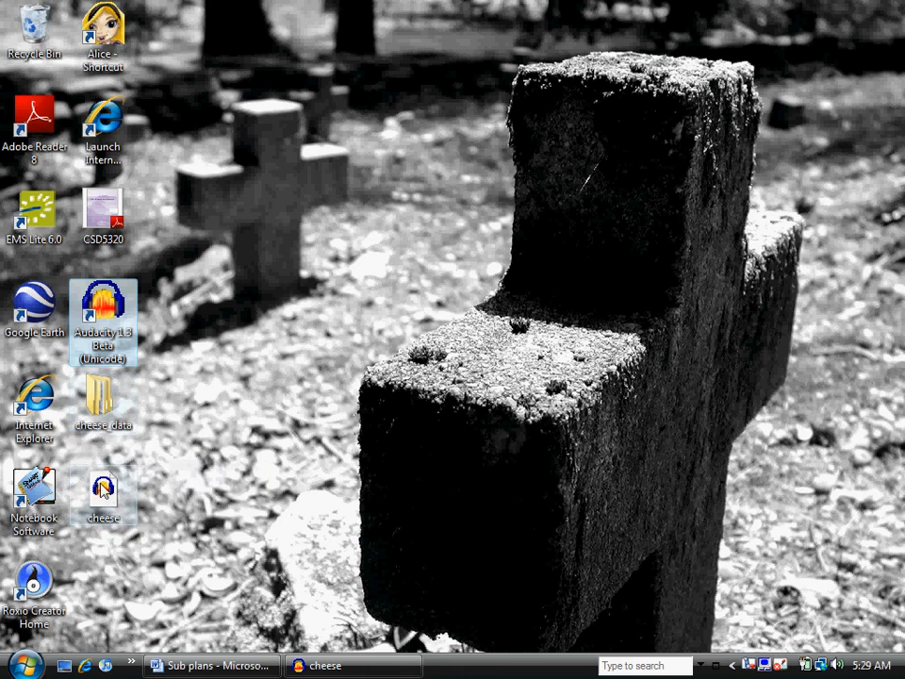
pyautogui.moveTo(104, 405)
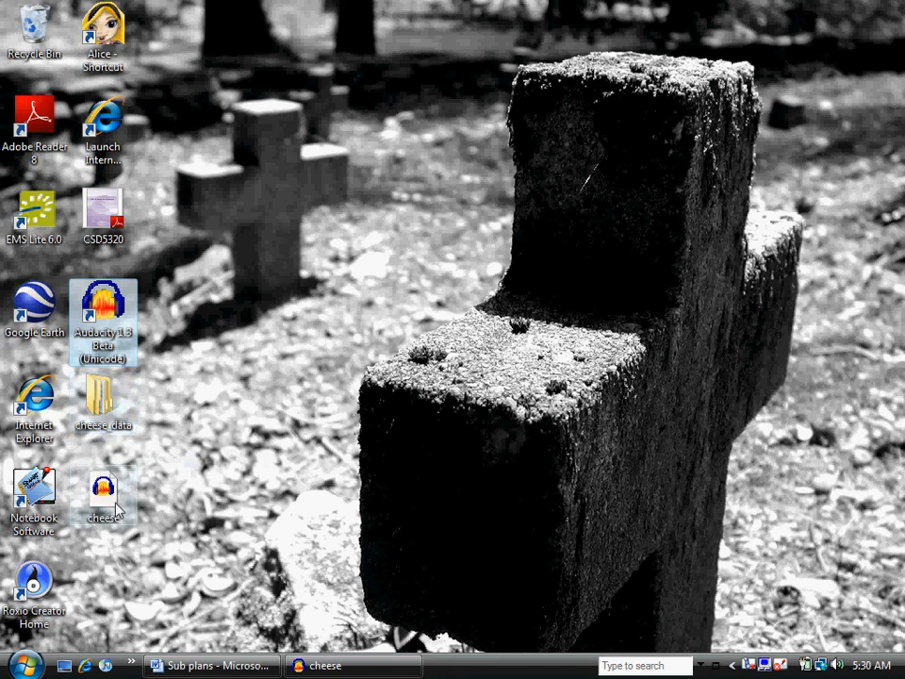
pyautogui.moveTo(104, 494)
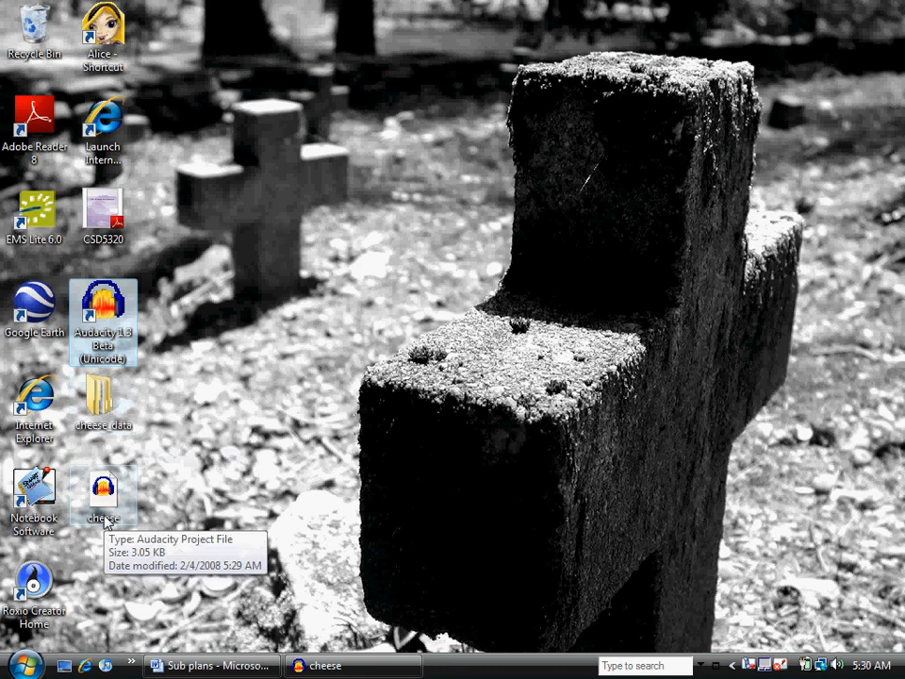
pyautogui.moveTo(273, 663)
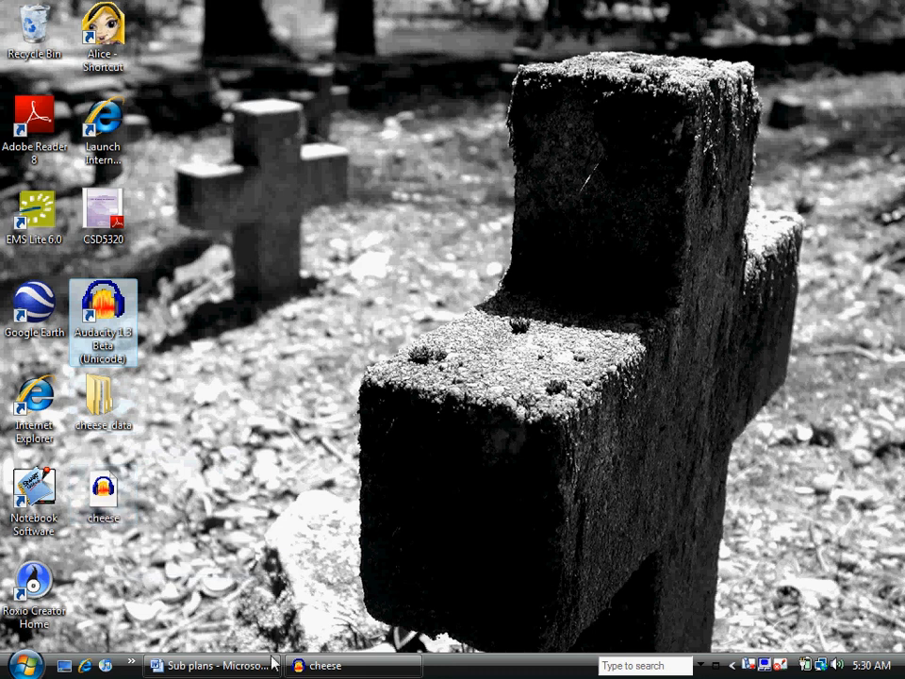
# Step: Restore the minimized cheese project window from the taskbar
pyautogui.click(324, 666)
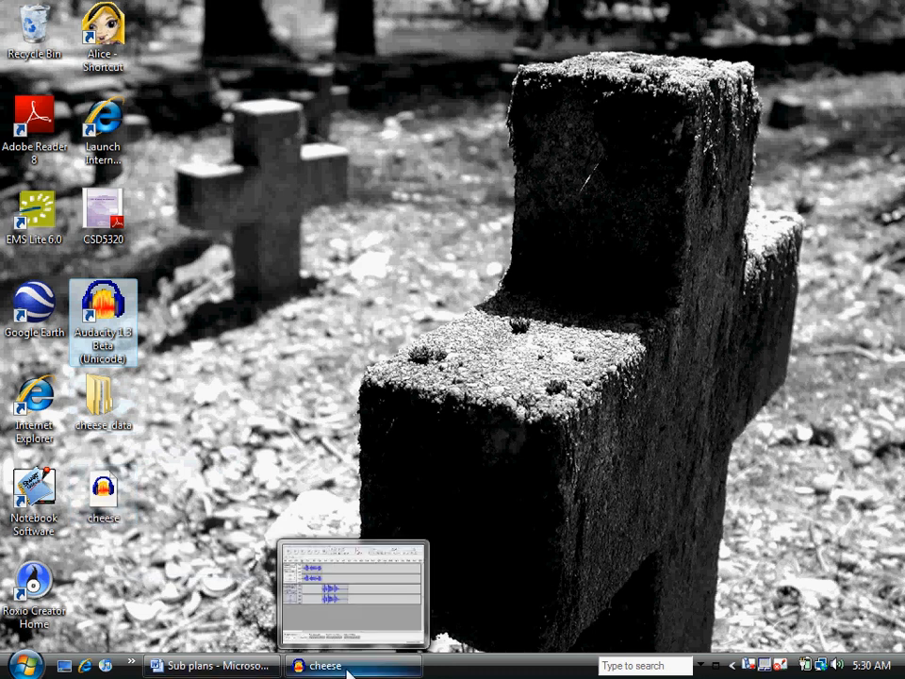
pyautogui.moveTo(324, 663)
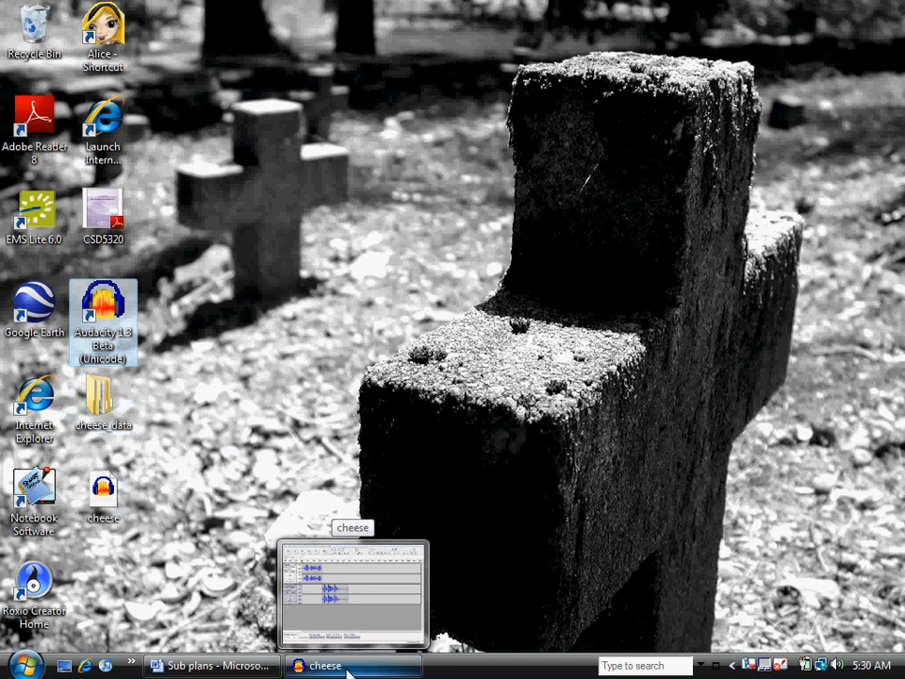